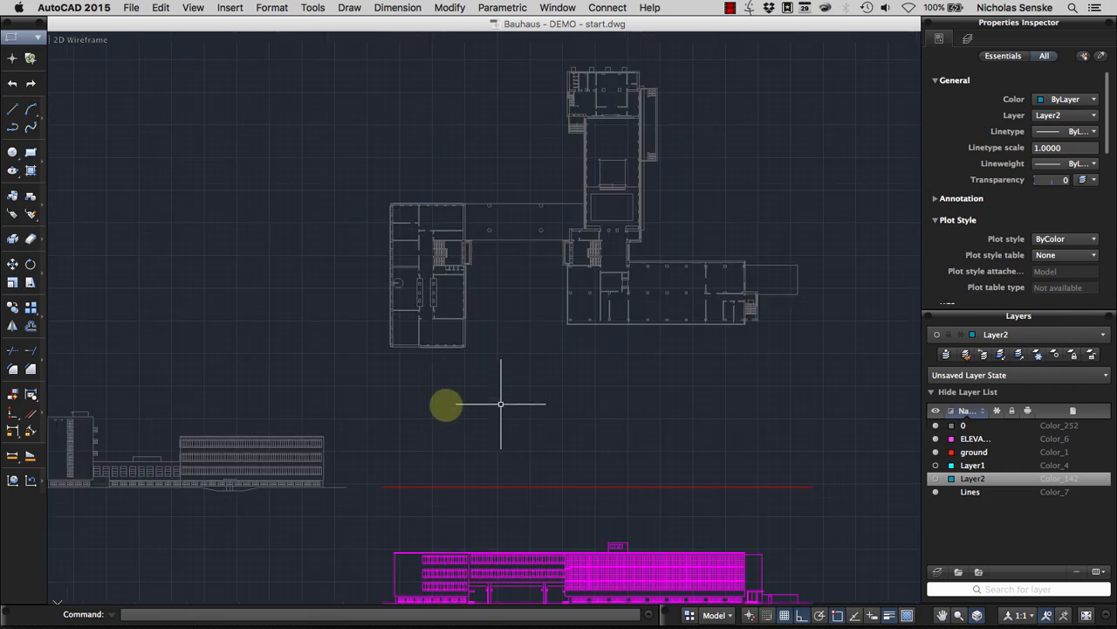
{"action": "mouse_move", "coordinate": [474, 129]}
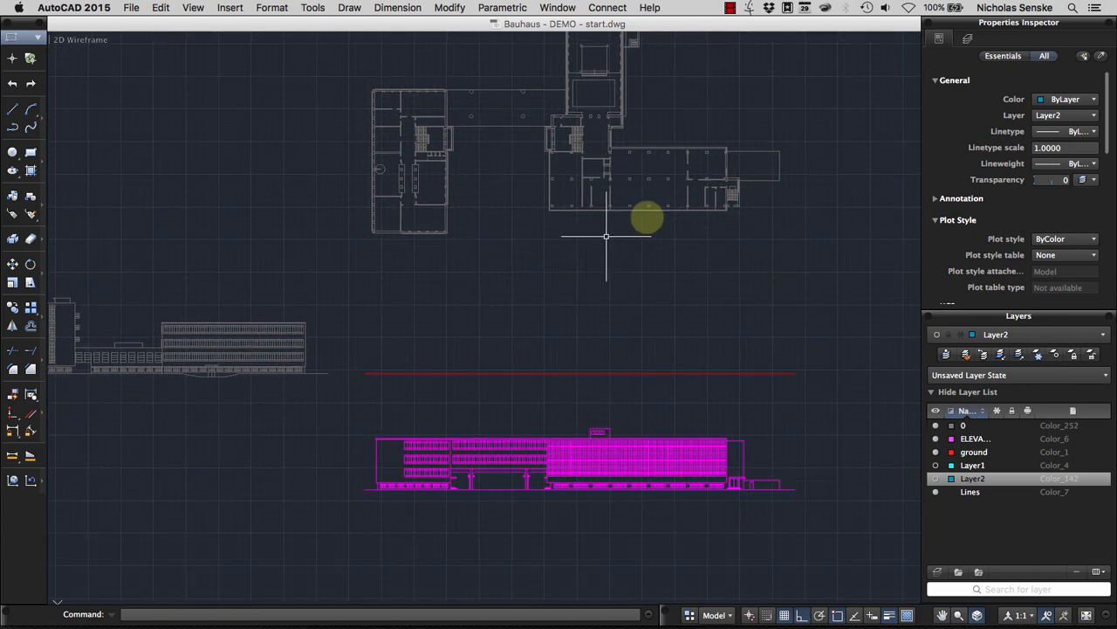
{"action": "mouse_move", "coordinate": [726, 536]}
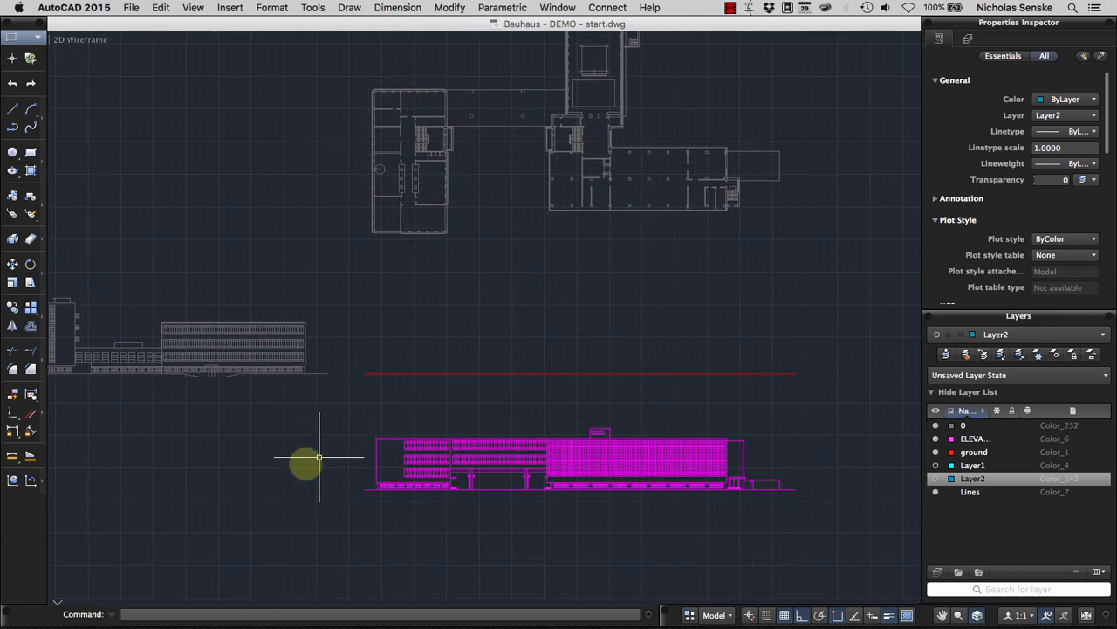
{"action": "mouse_move", "coordinate": [833, 455]}
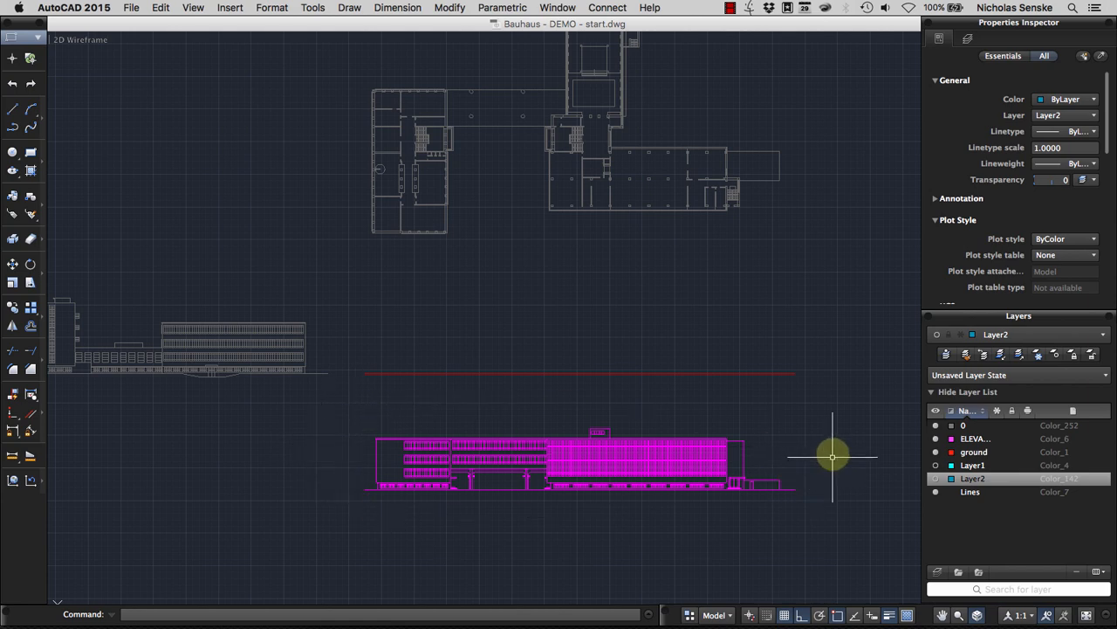
{"action": "mouse_move", "coordinate": [651, 474]}
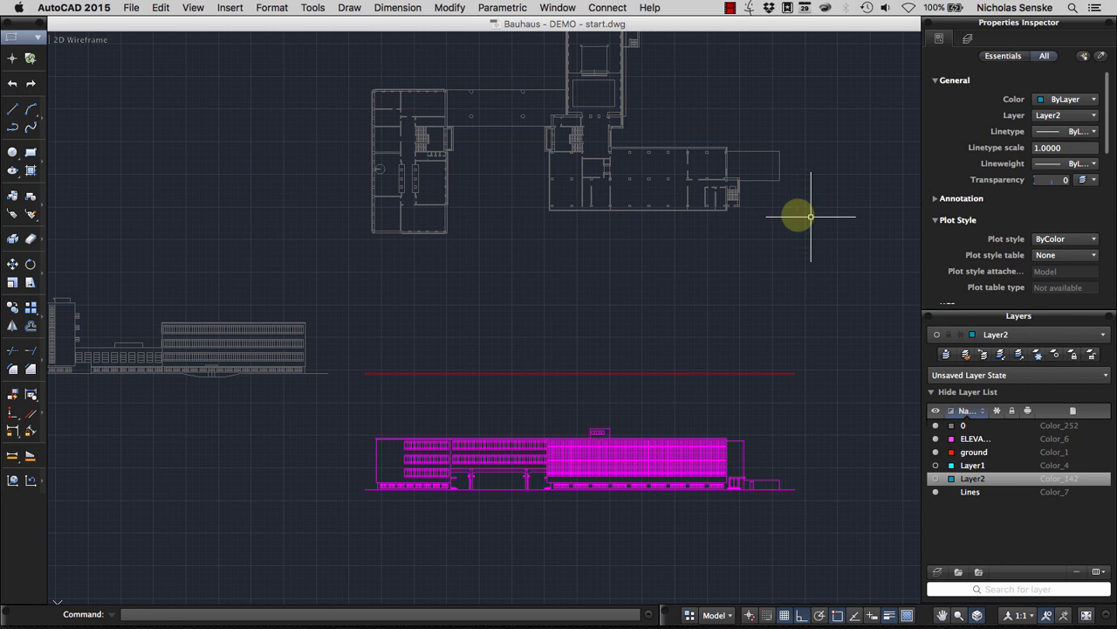
{"action": "mouse_move", "coordinate": [725, 388]}
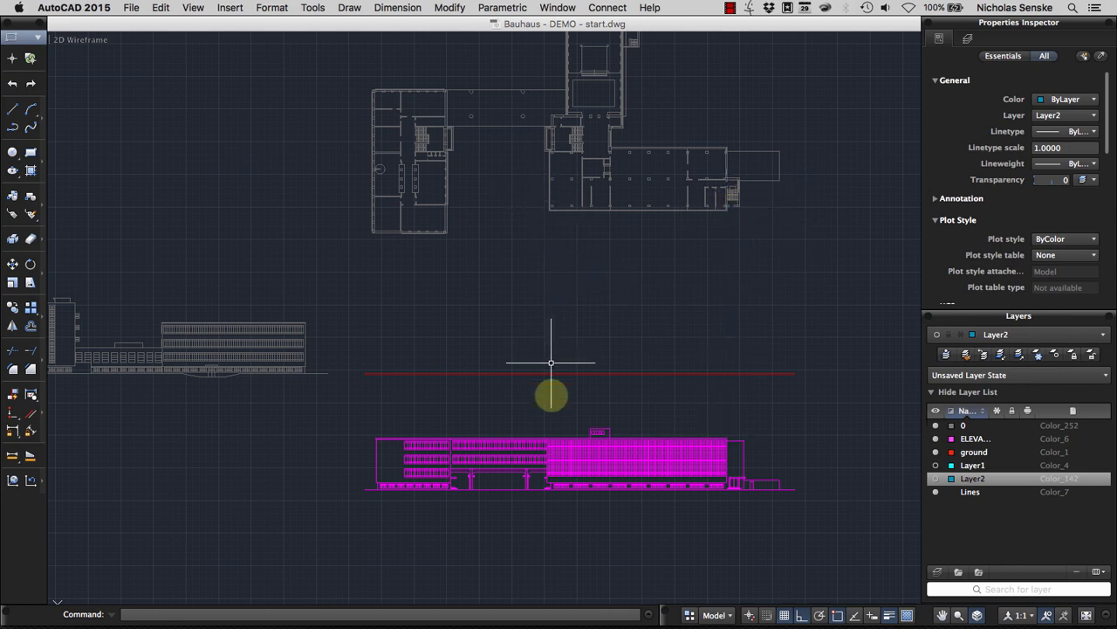
{"action": "mouse_move", "coordinate": [759, 454]}
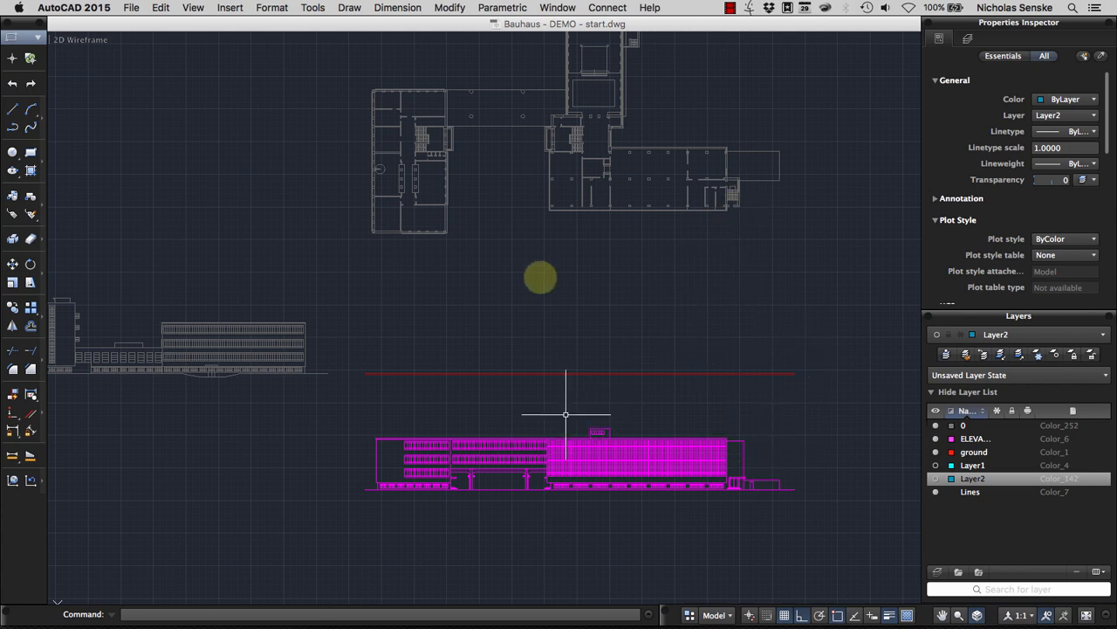
{"action": "mouse_move", "coordinate": [701, 223]}
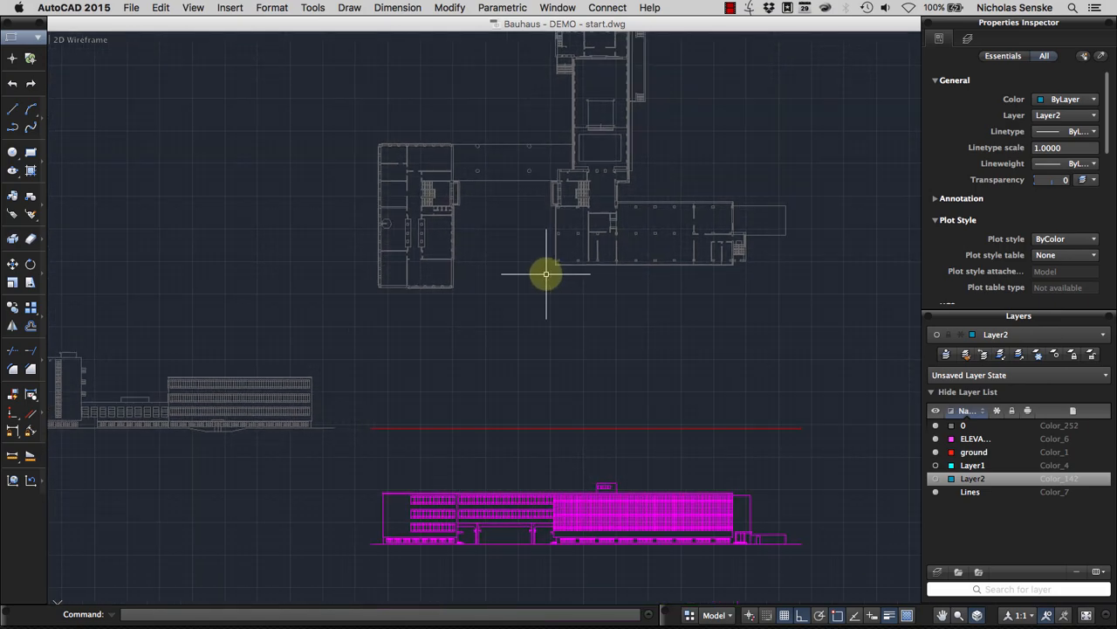
{"action": "mouse_move", "coordinate": [528, 308]}
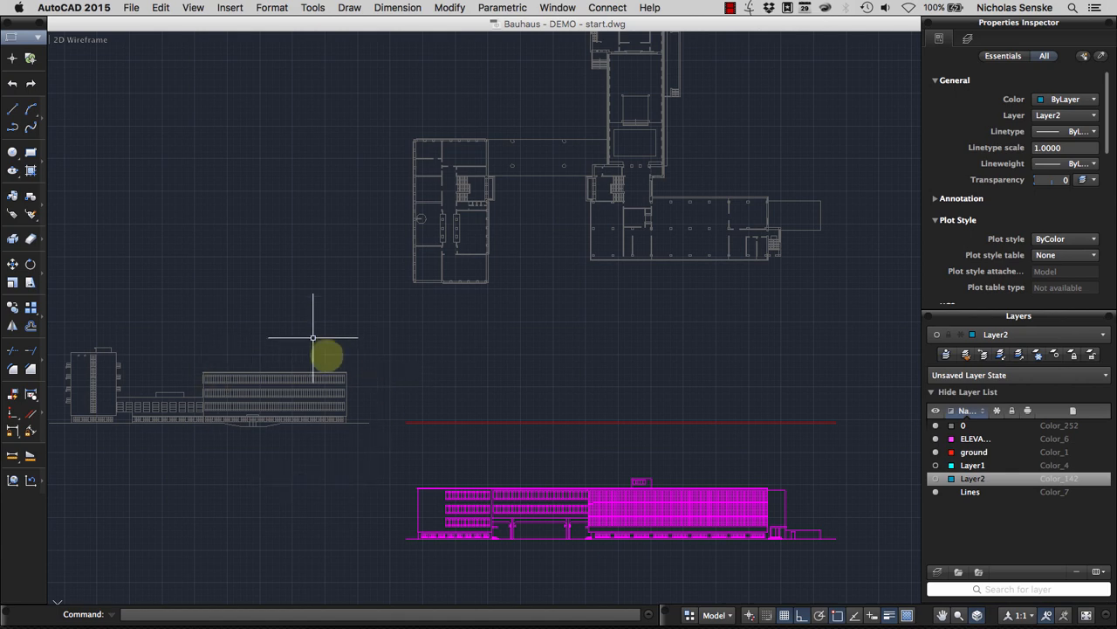
{"action": "mouse_move", "coordinate": [327, 355]}
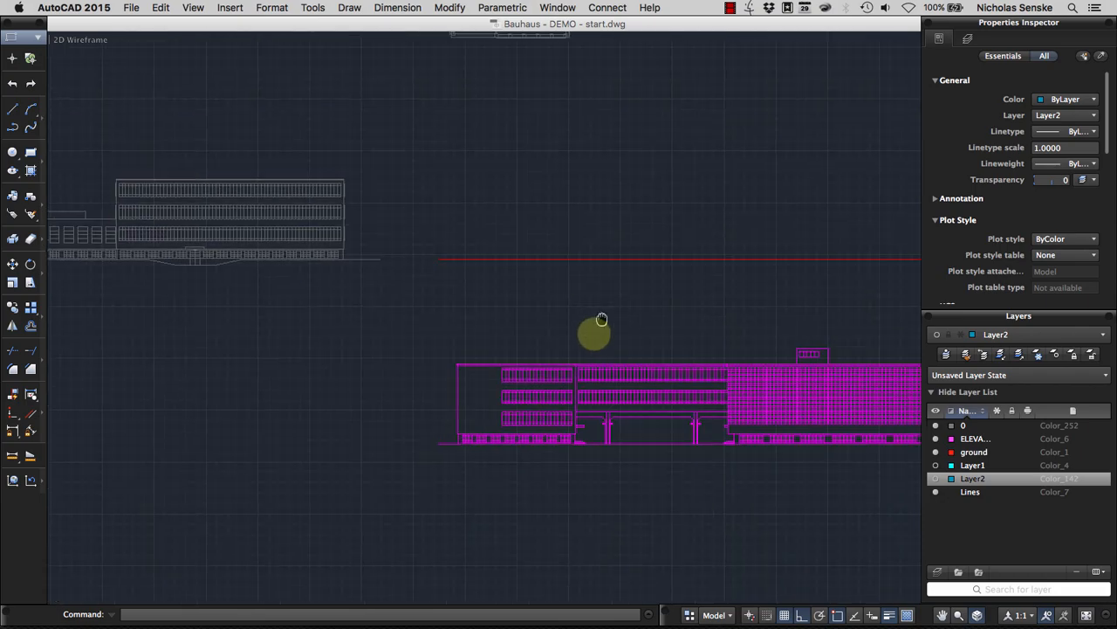
Step: Pan the view to recentre on the floor plan, both elevations and the red ground line
{"action": "left_click_drag", "start_coordinate": [603, 317], "coordinate": [526, 382]}
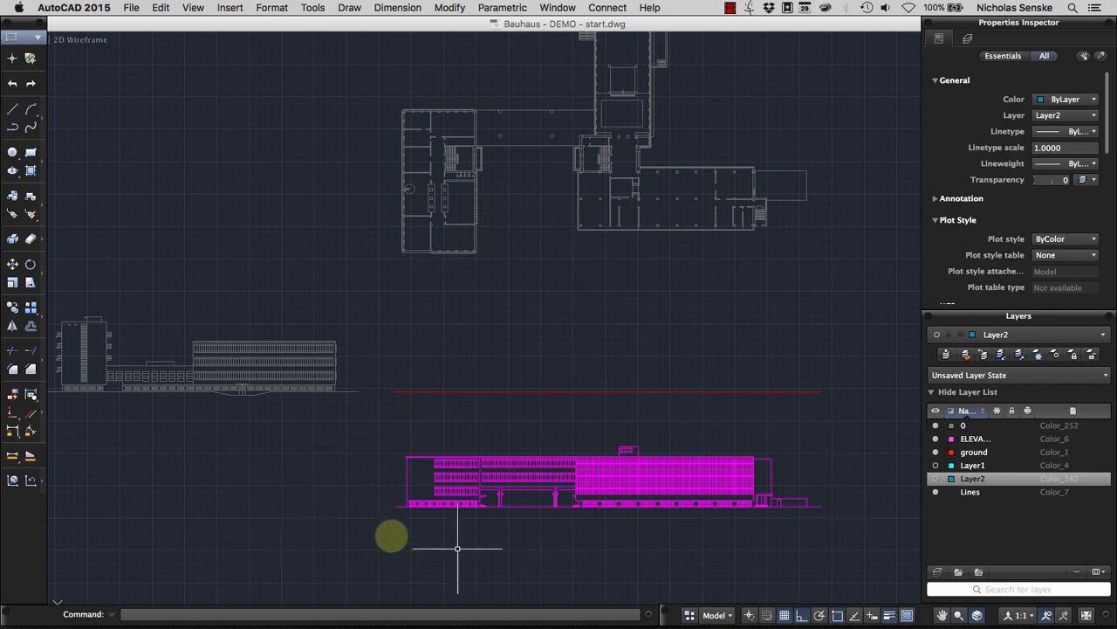
{"action": "left_click_drag", "start_coordinate": [391, 535], "coordinate": [708, 381]}
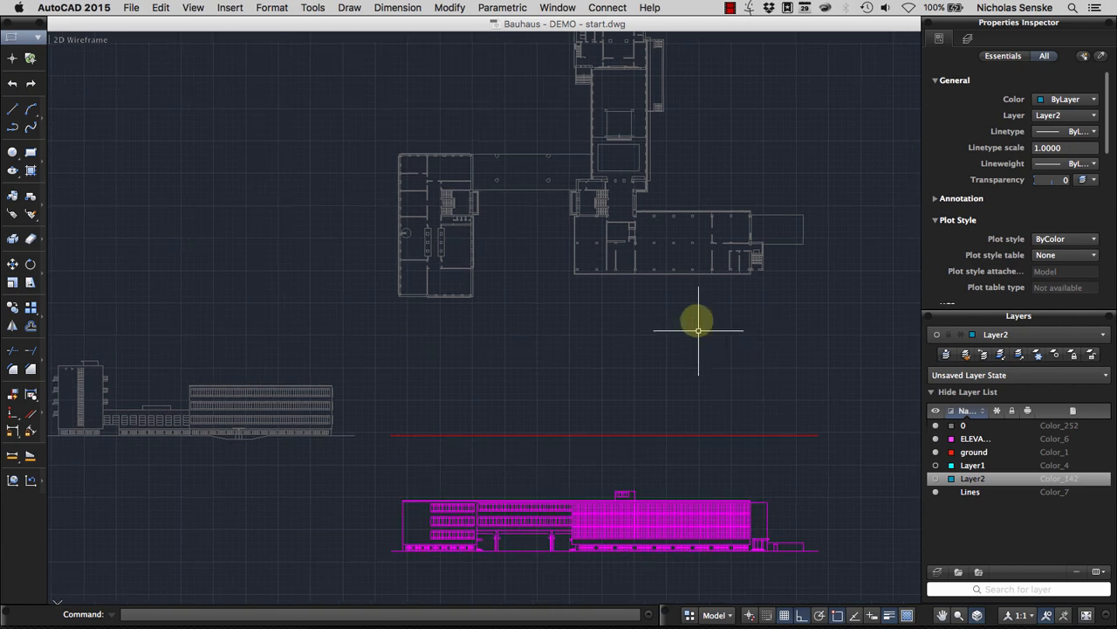
{"action": "mouse_move", "coordinate": [460, 231]}
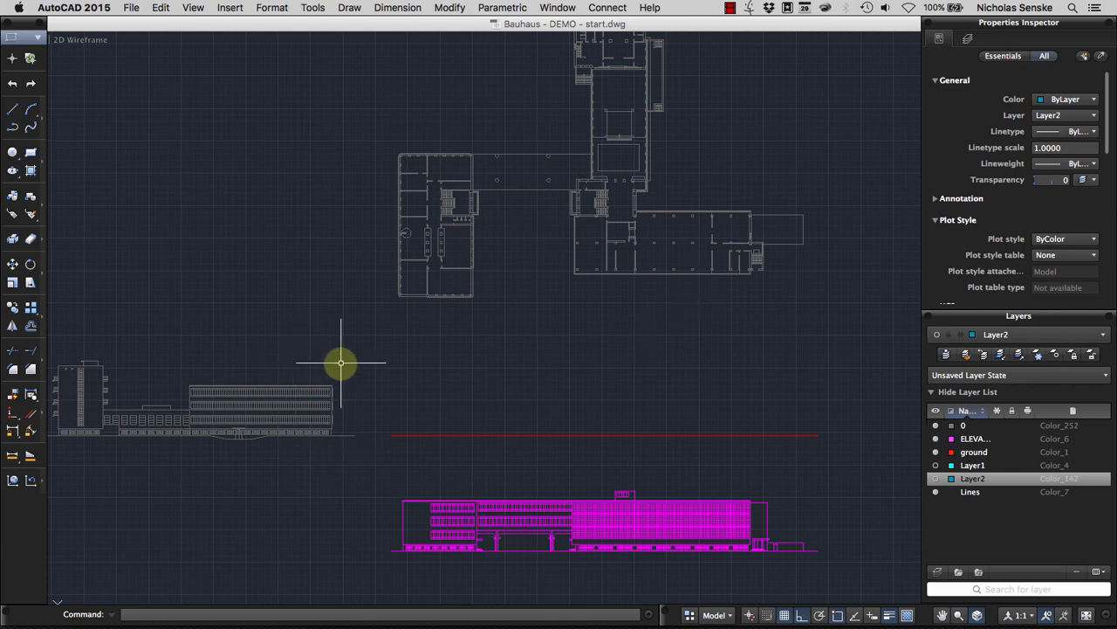
{"action": "mouse_move", "coordinate": [311, 349]}
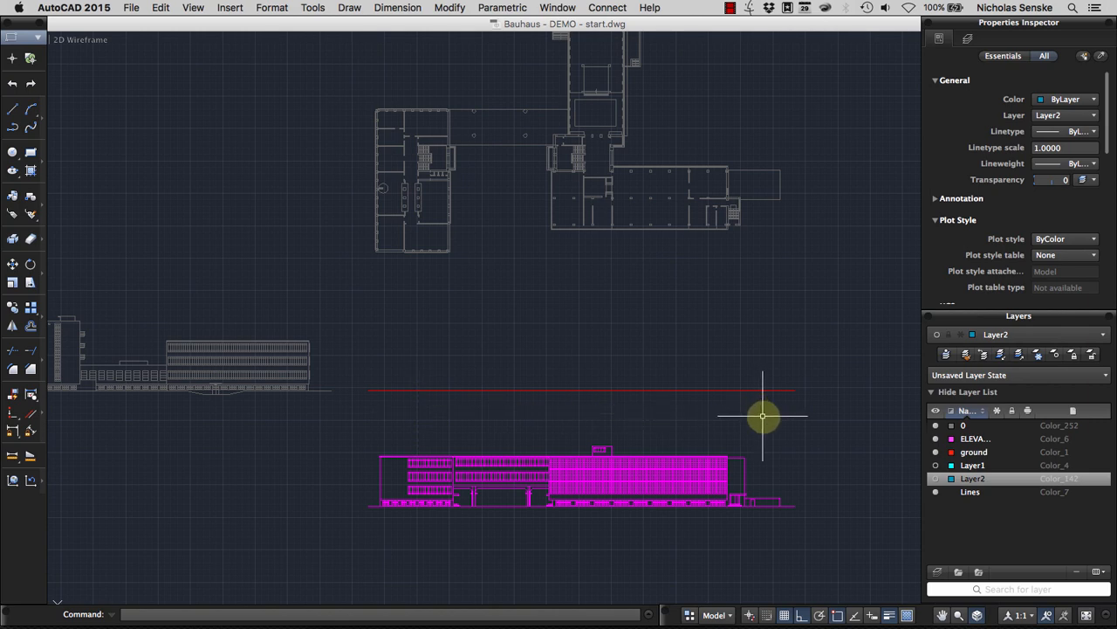
{"action": "mouse_move", "coordinate": [815, 490]}
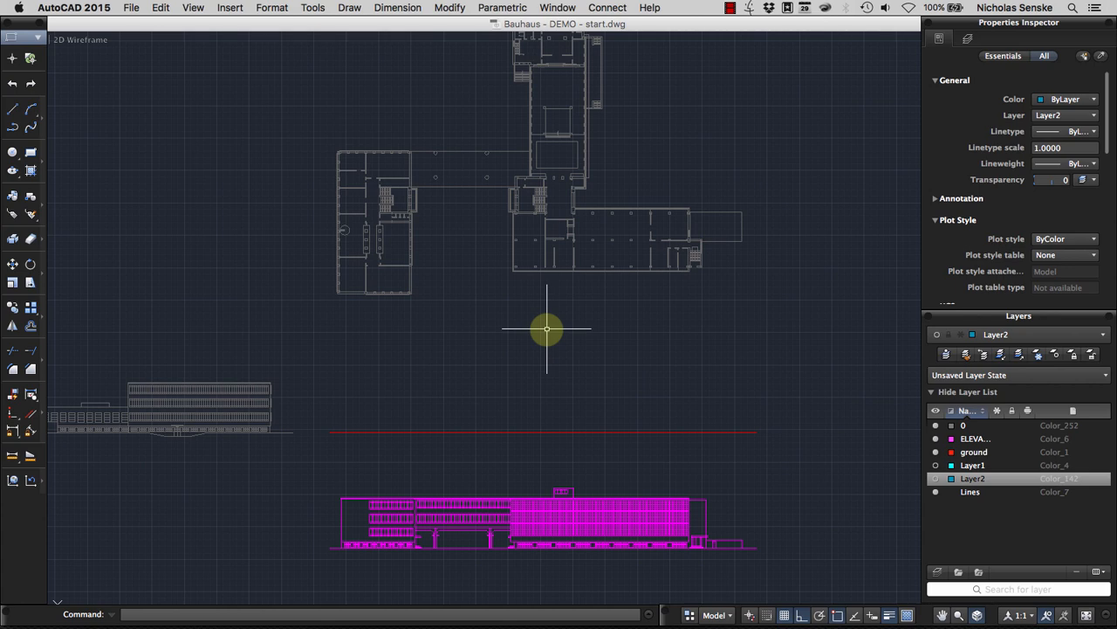
{"action": "mouse_move", "coordinate": [548, 350]}
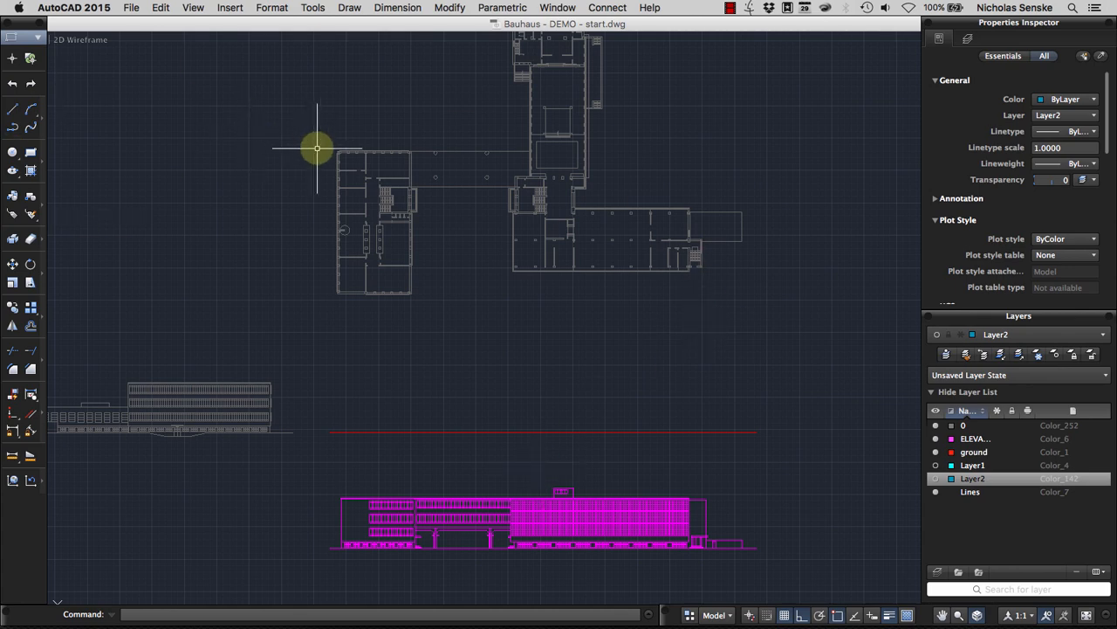
{"action": "mouse_move", "coordinate": [311, 174]}
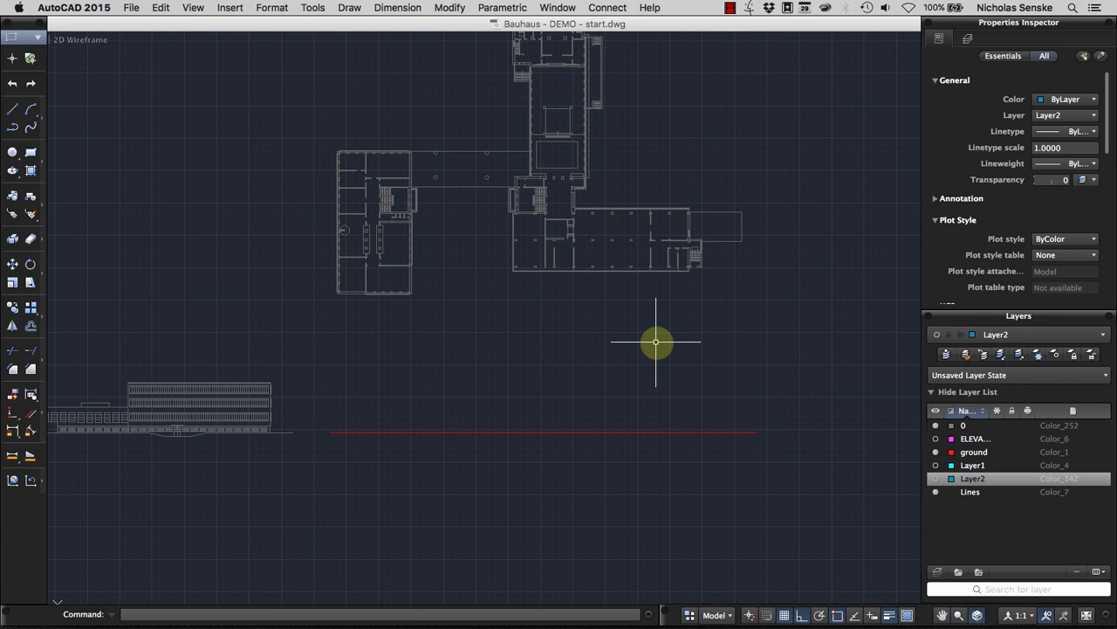
{"action": "mouse_move", "coordinate": [454, 316]}
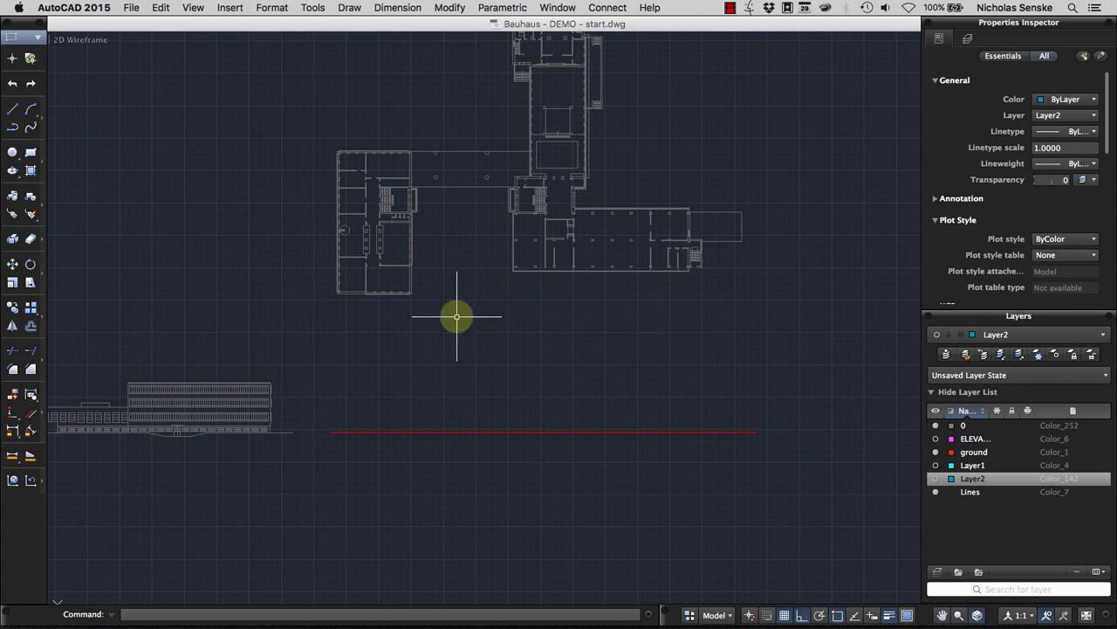
{"action": "mouse_move", "coordinate": [1004, 536]}
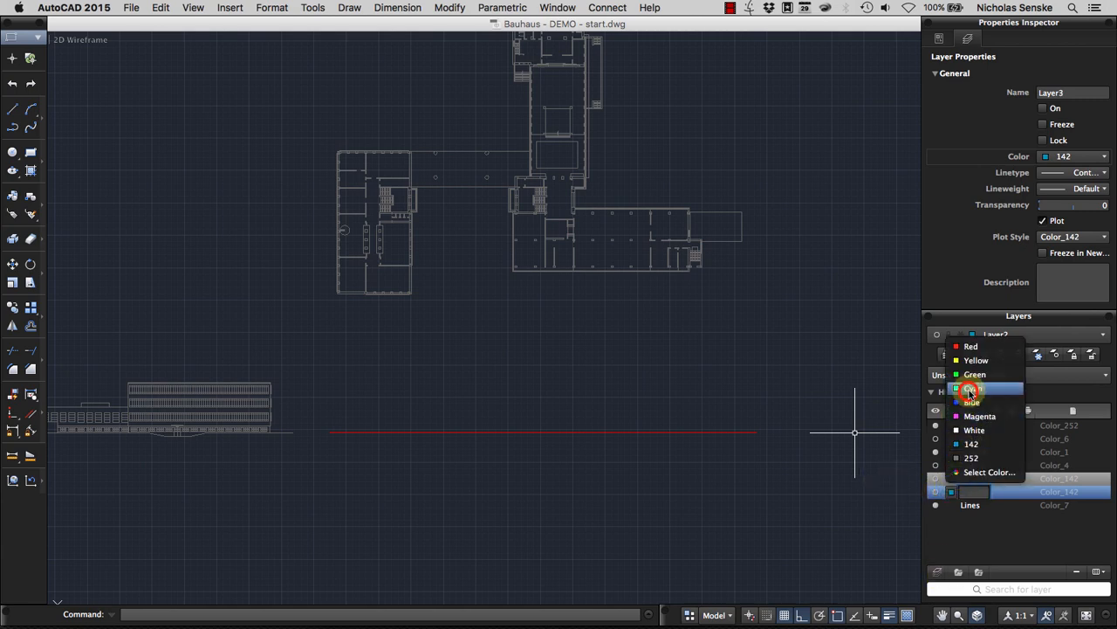
Step: Give the new Layer3 the colour cyan
{"action": "left_click", "coordinate": [974, 389]}
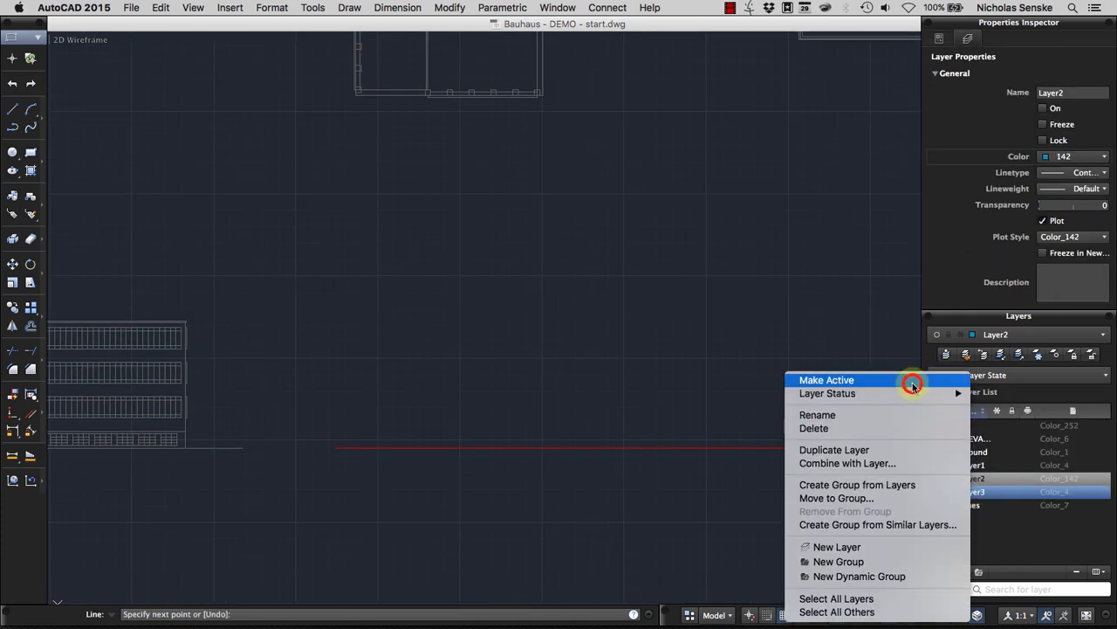
Step: Make the cyan layer current and draw a first vertical construction line from a plan corner
{"action": "left_click", "coordinate": [827, 380]}
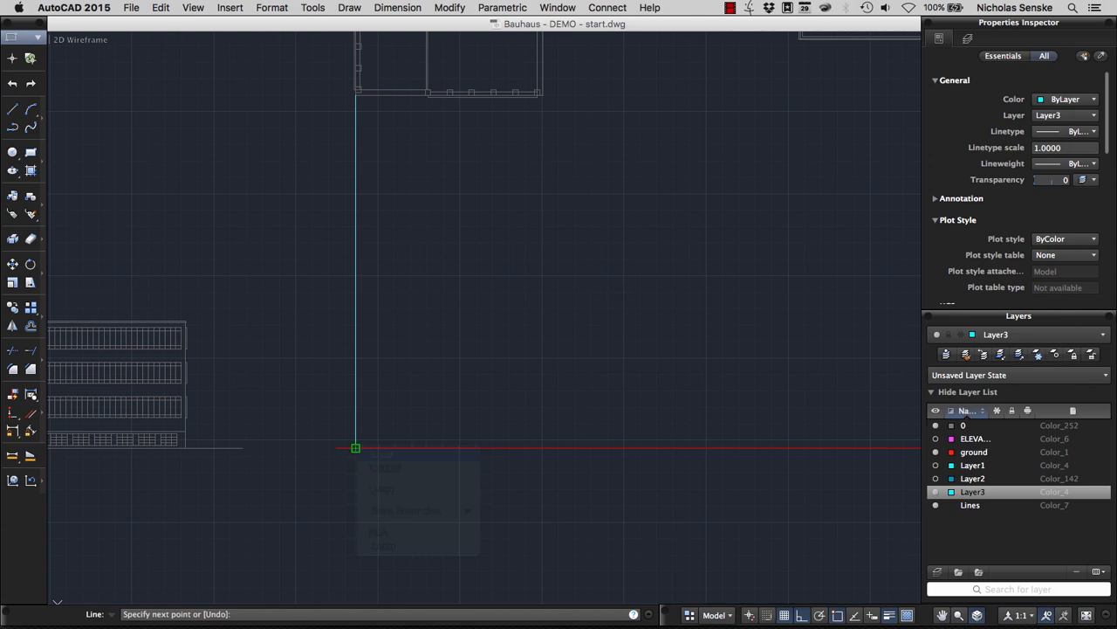
{"action": "right_click", "coordinate": [539, 115]}
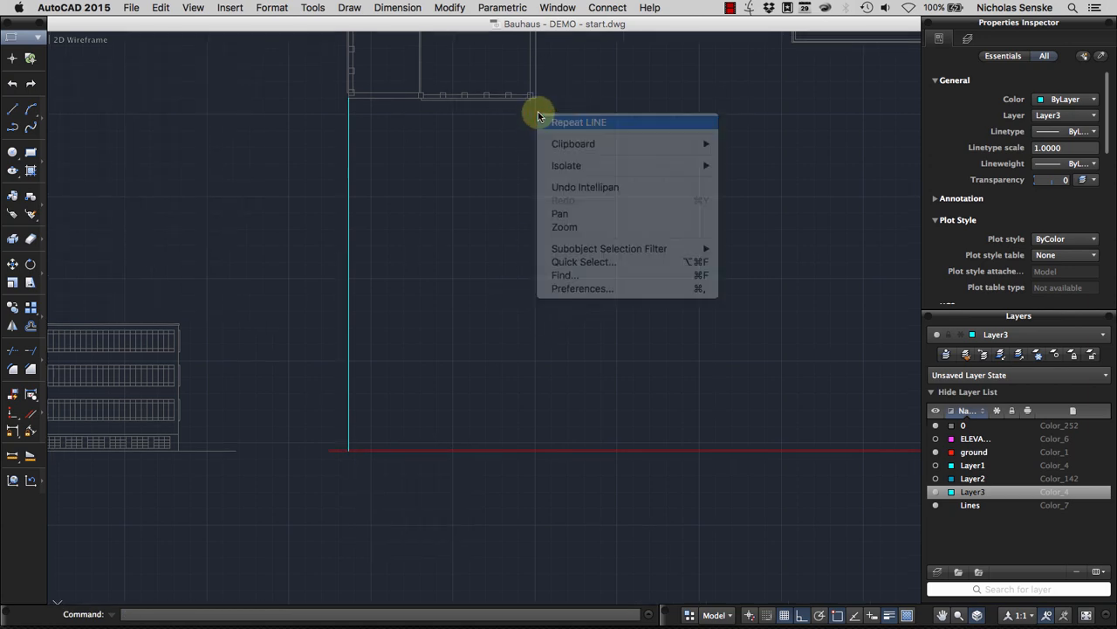
{"action": "left_click", "coordinate": [583, 121]}
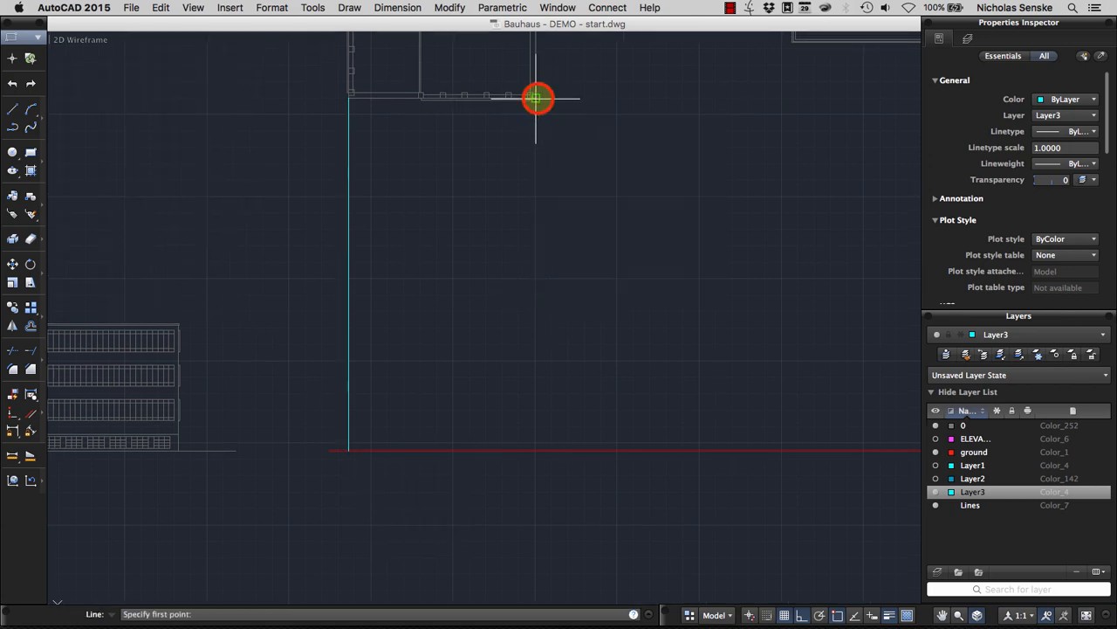
{"action": "right_click", "coordinate": [673, 412]}
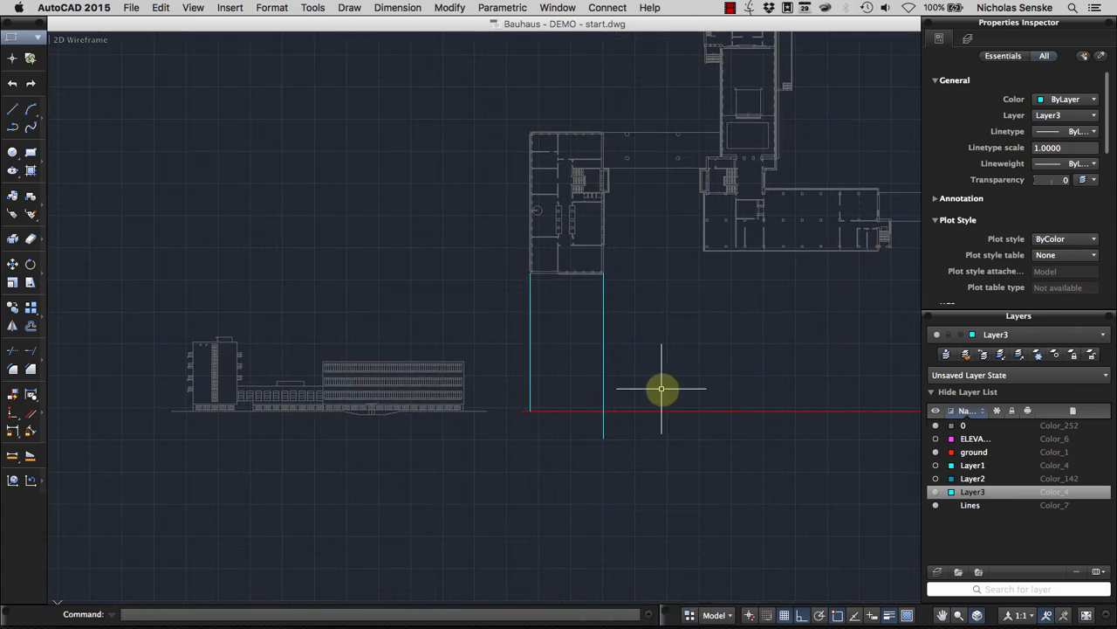
{"action": "mouse_move", "coordinate": [747, 346]}
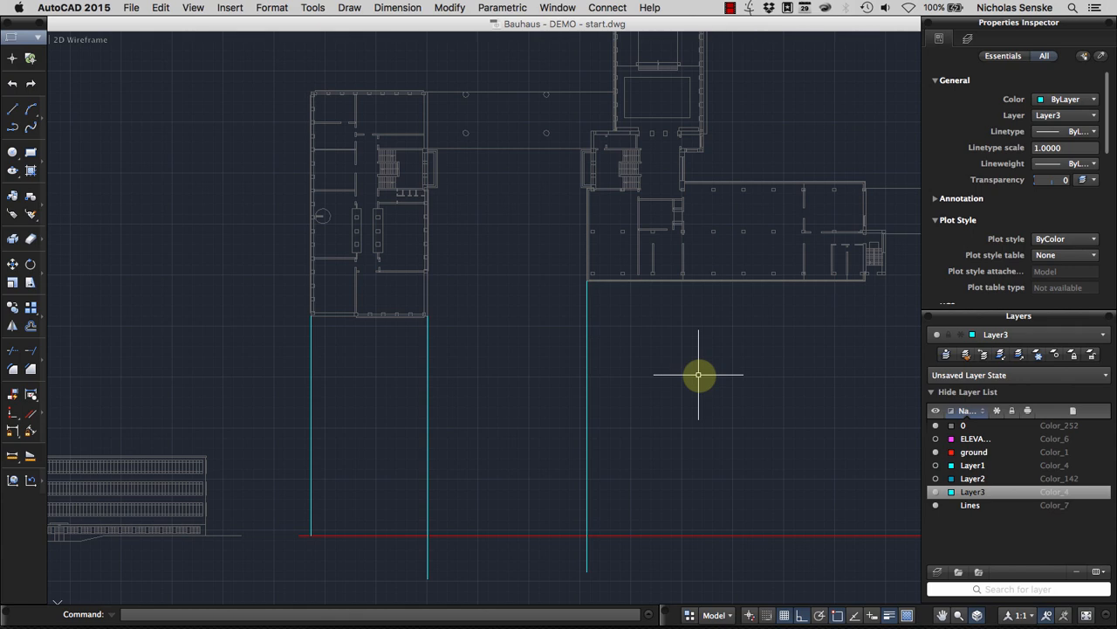
{"action": "mouse_move", "coordinate": [625, 254]}
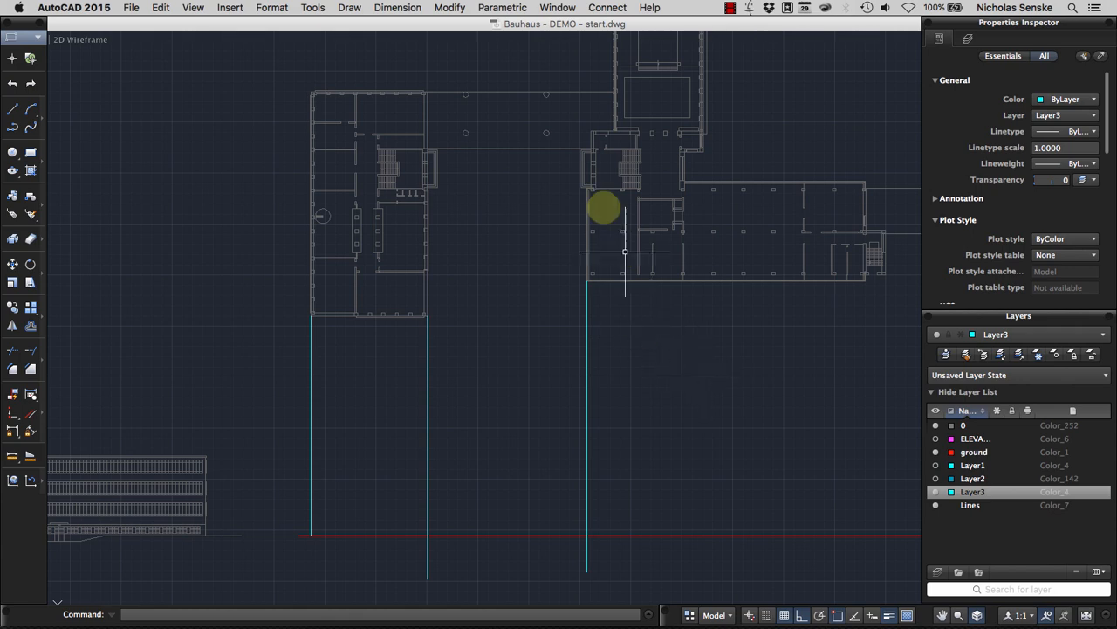
{"action": "mouse_move", "coordinate": [515, 184]}
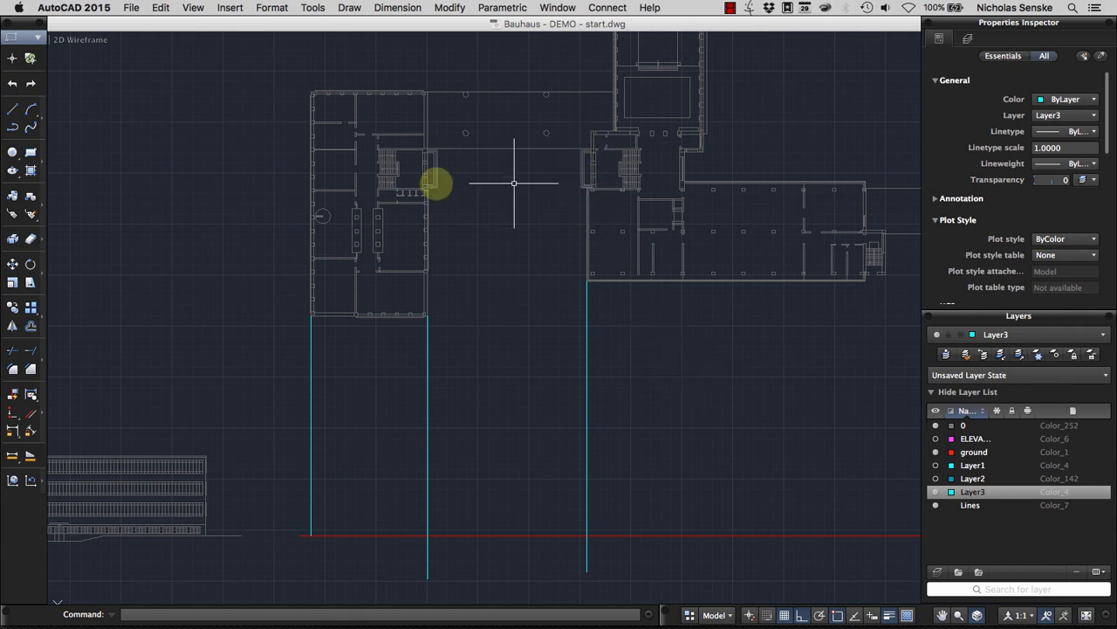
{"action": "mouse_move", "coordinate": [394, 319]}
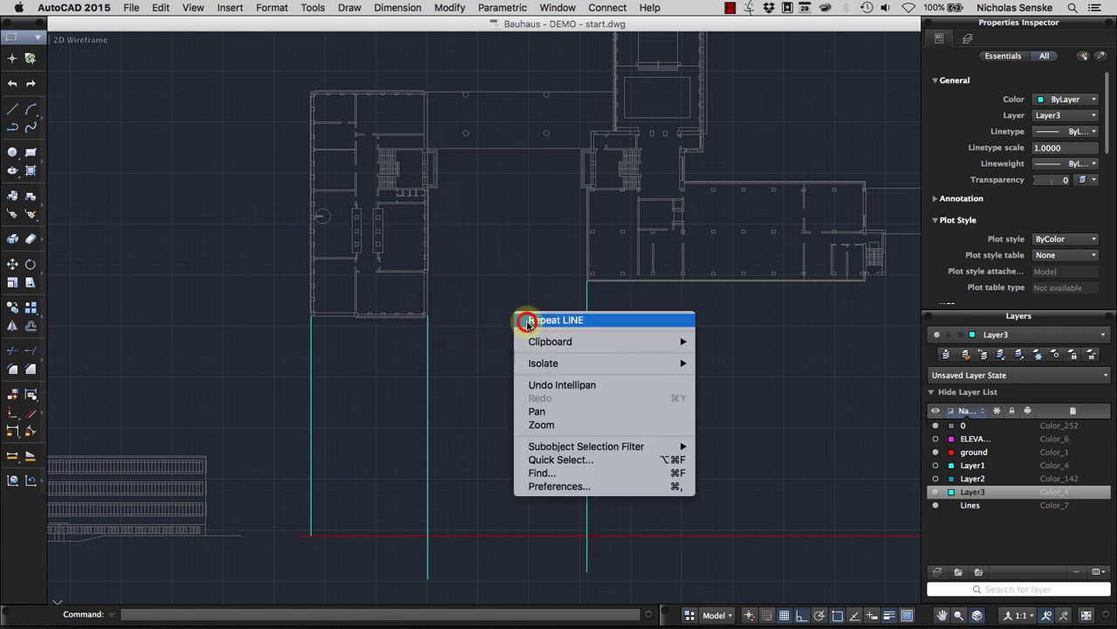
Step: Draw more vertical construction lines from the plan corners down past the ground line
{"action": "left_click", "coordinate": [559, 319]}
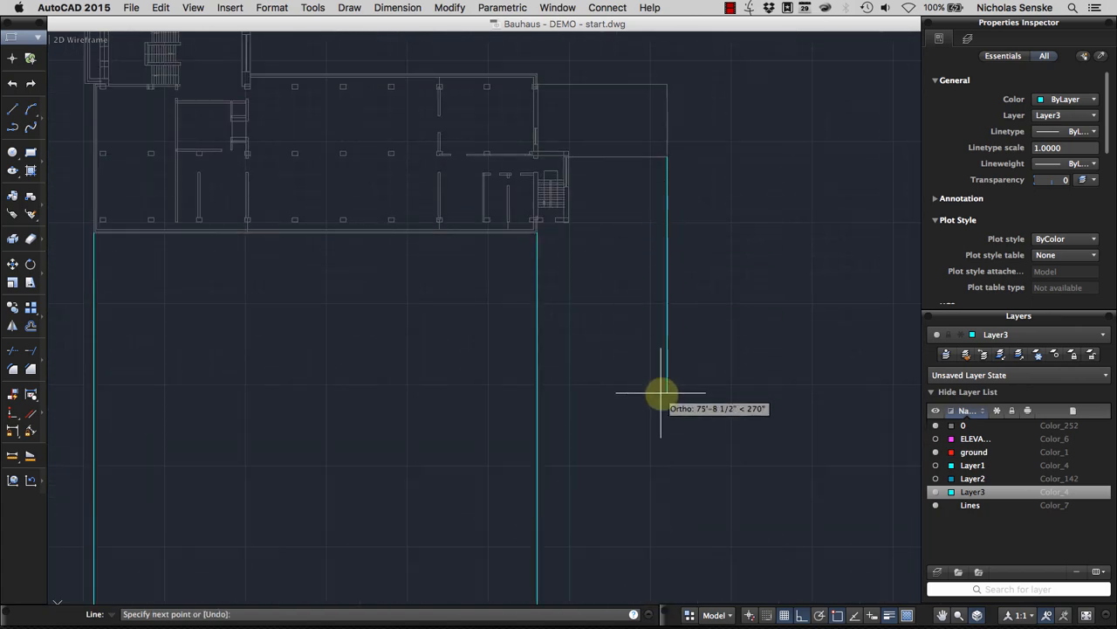
{"action": "right_click", "coordinate": [583, 261]}
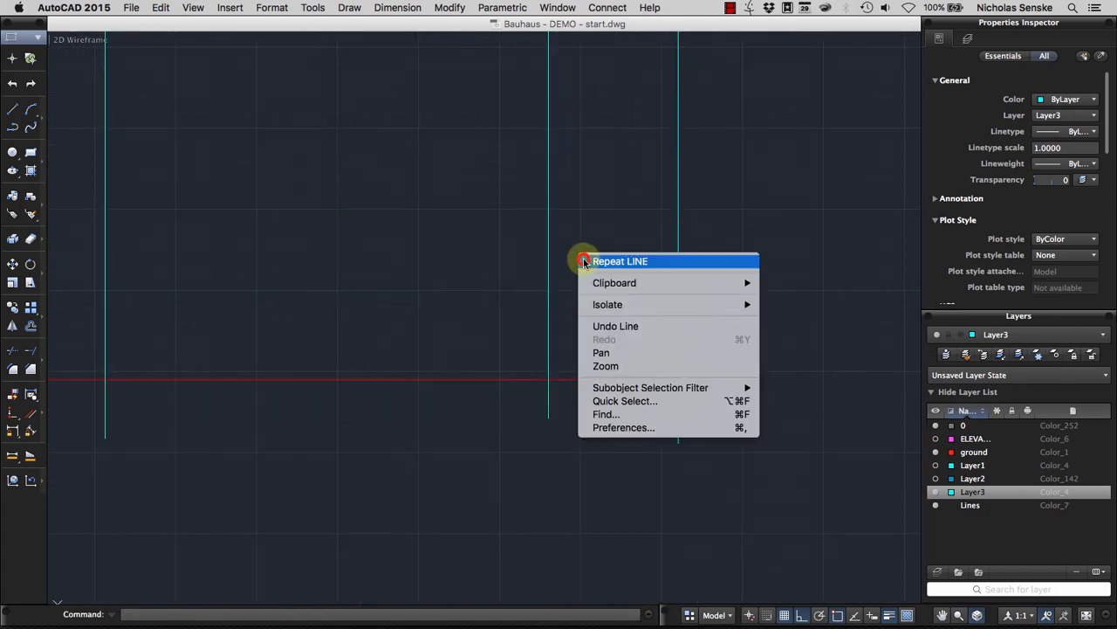
{"action": "left_click", "coordinate": [620, 261]}
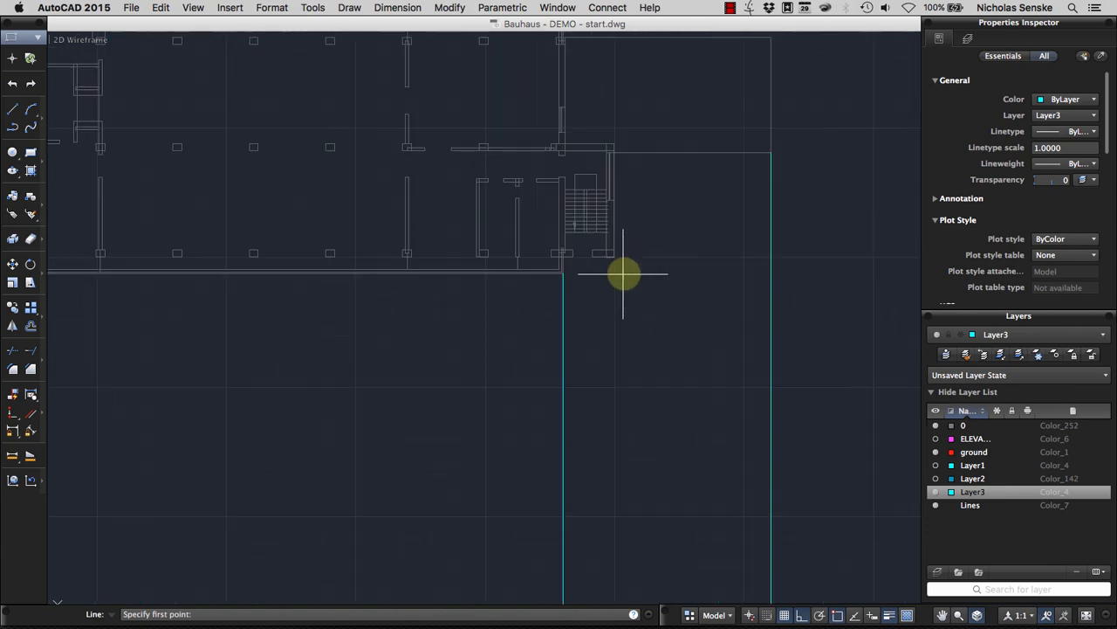
{"action": "left_click", "coordinate": [622, 275]}
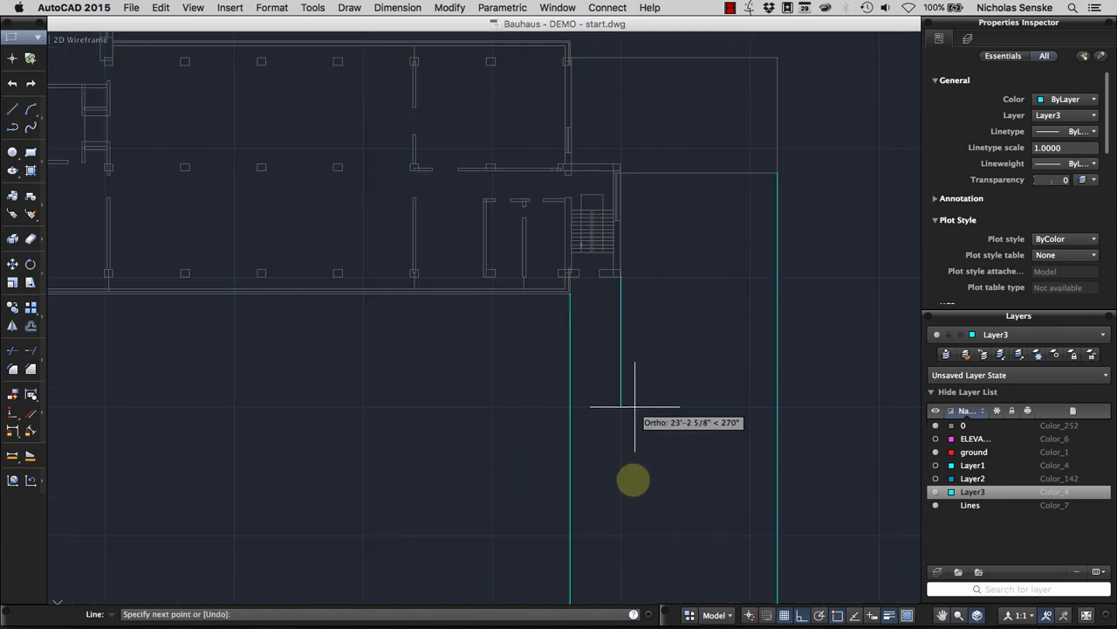
{"action": "right_click", "coordinate": [594, 349]}
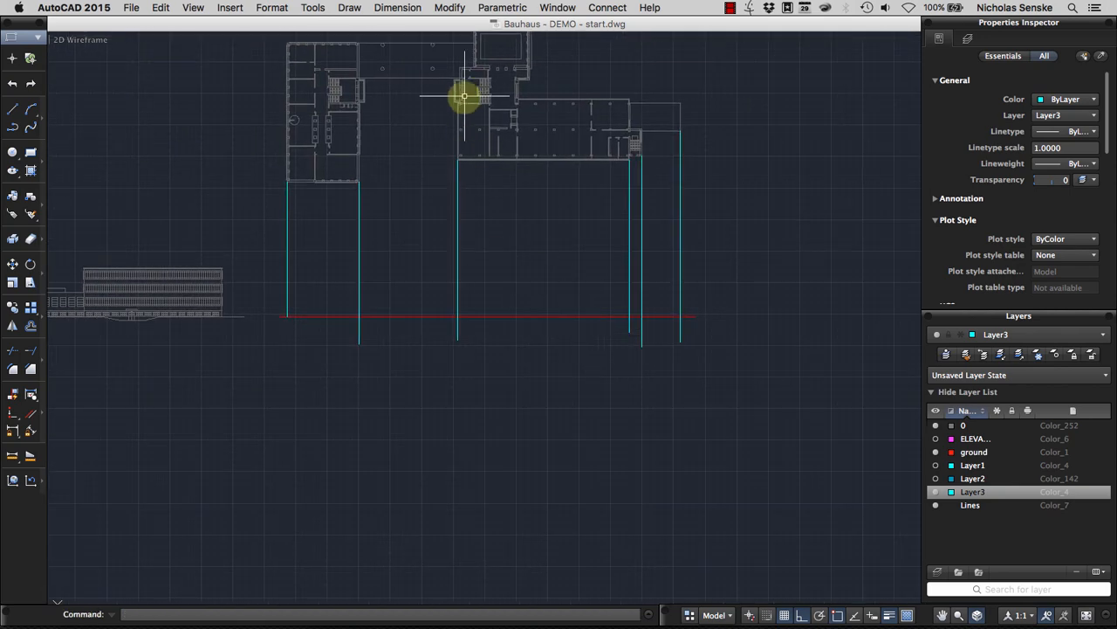
{"action": "mouse_move", "coordinate": [628, 128]}
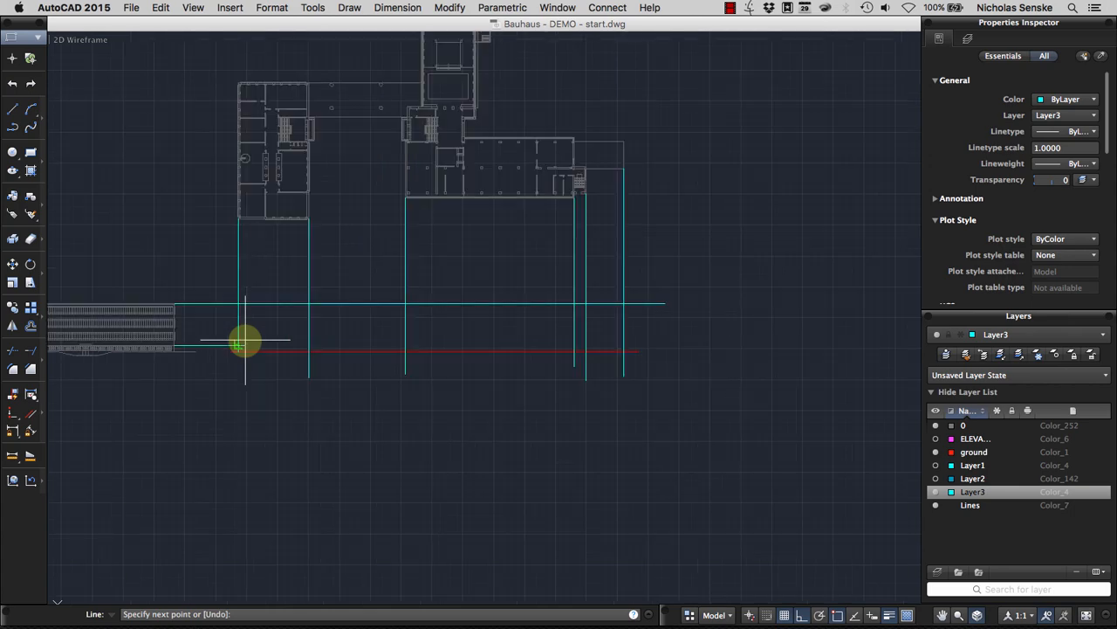
Step: Finish the horizontal construction line projected from the side elevation's height
{"action": "right_click", "coordinate": [666, 334]}
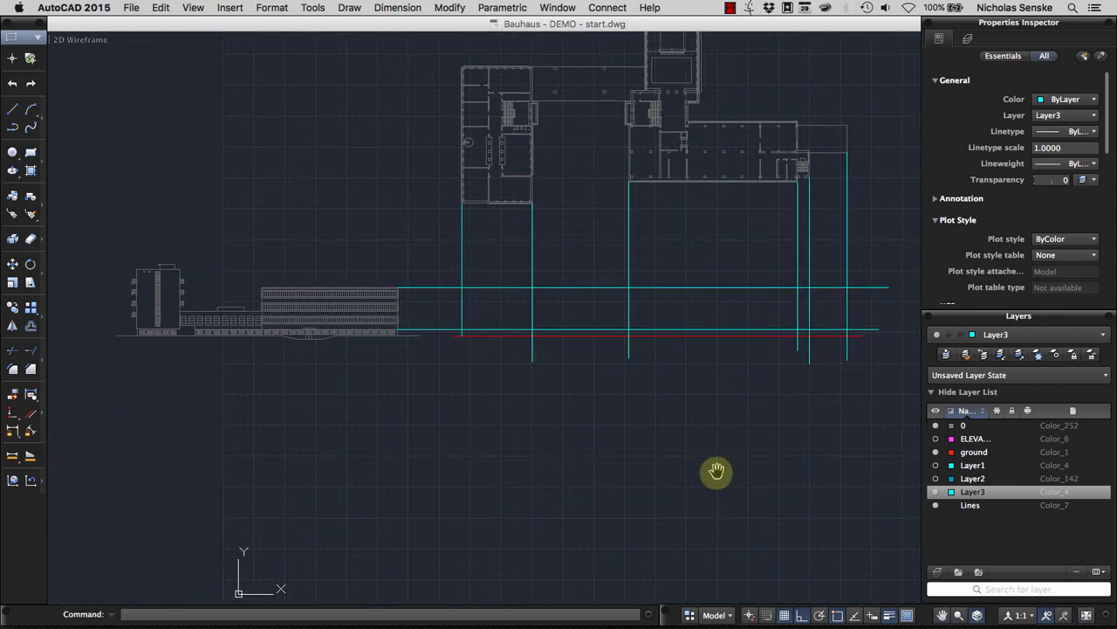
Step: Pan across the drawing and turn the ELEVATION layer back on
{"action": "left_click_drag", "start_coordinate": [716, 471], "coordinate": [759, 286]}
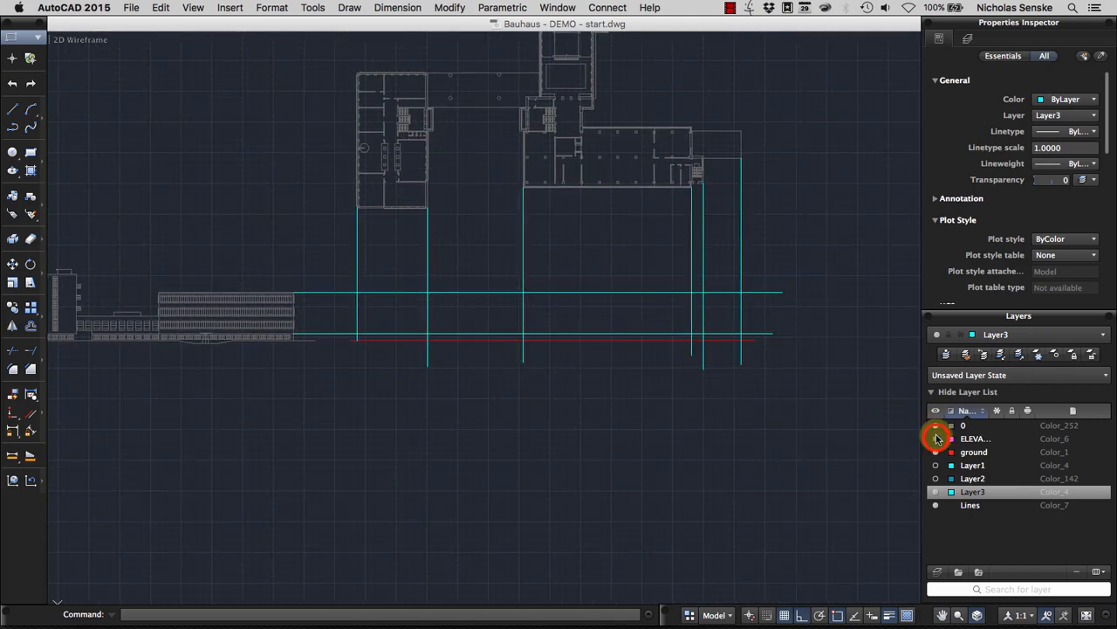
{"action": "left_click", "coordinate": [936, 438]}
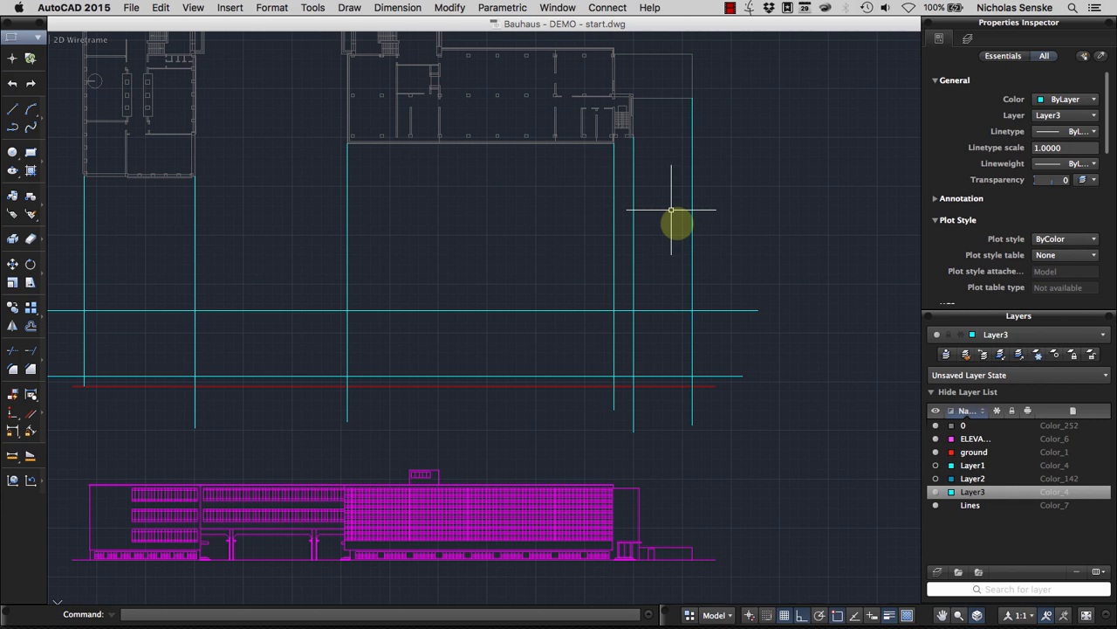
{"action": "mouse_move", "coordinate": [787, 250]}
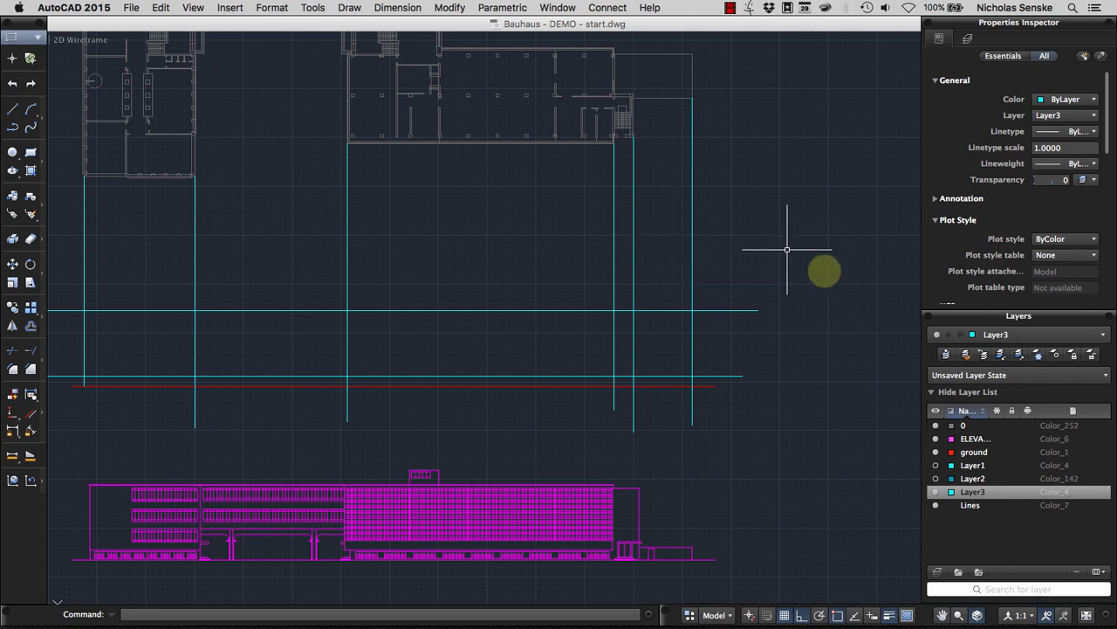
Step: Make the Lines layer current and trace white top-edge and wall lines over the cyan grid
{"action": "left_click", "coordinate": [970, 505]}
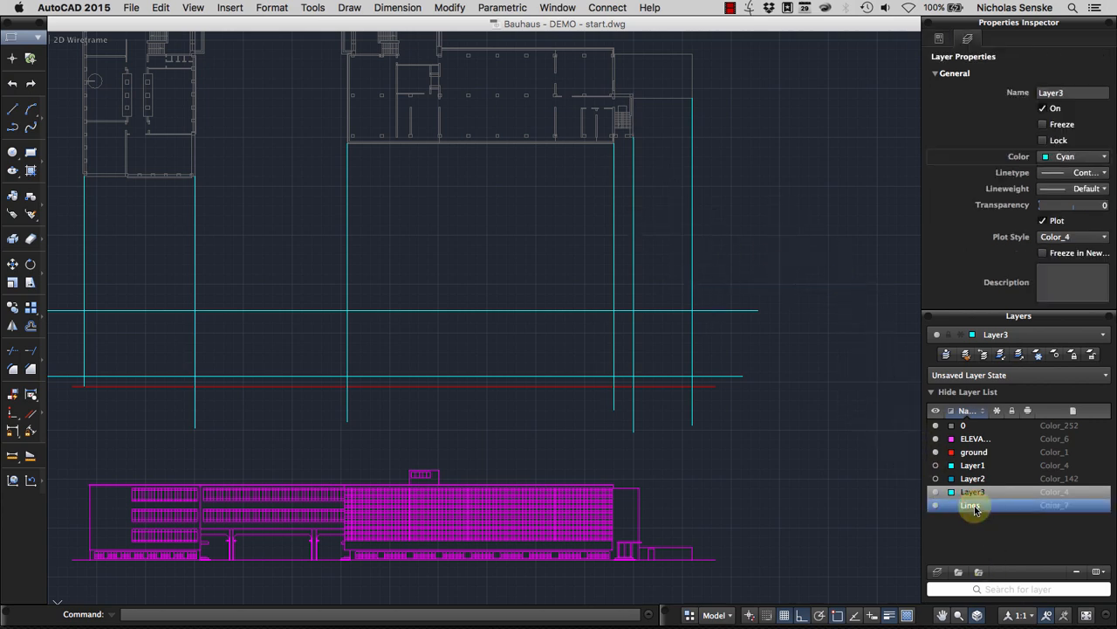
{"action": "right_click", "coordinate": [970, 505]}
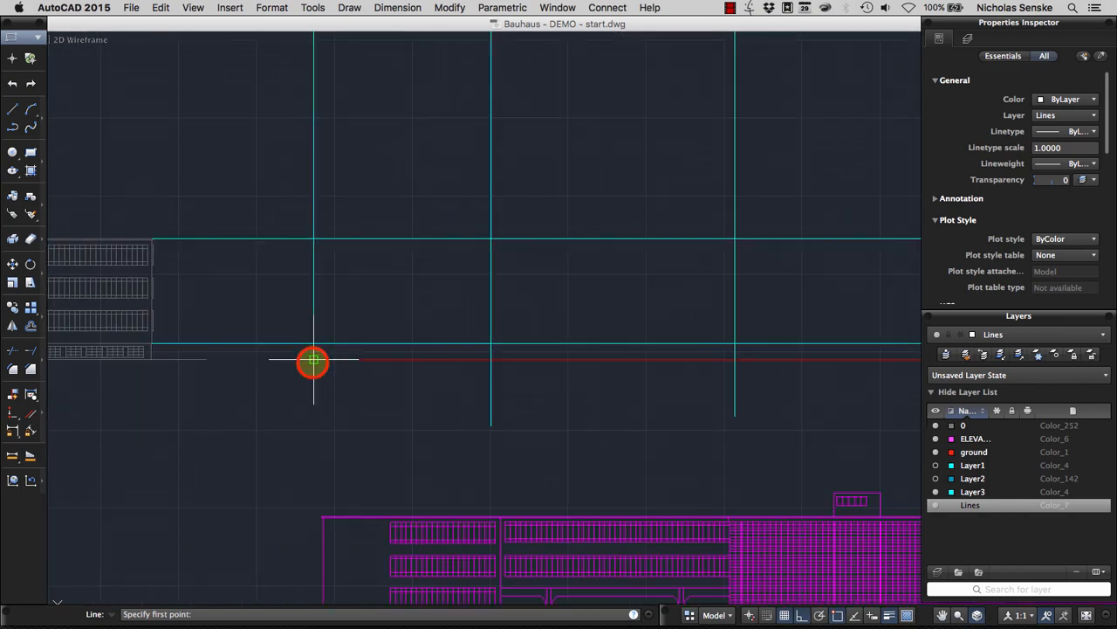
{"action": "left_click", "coordinate": [313, 362]}
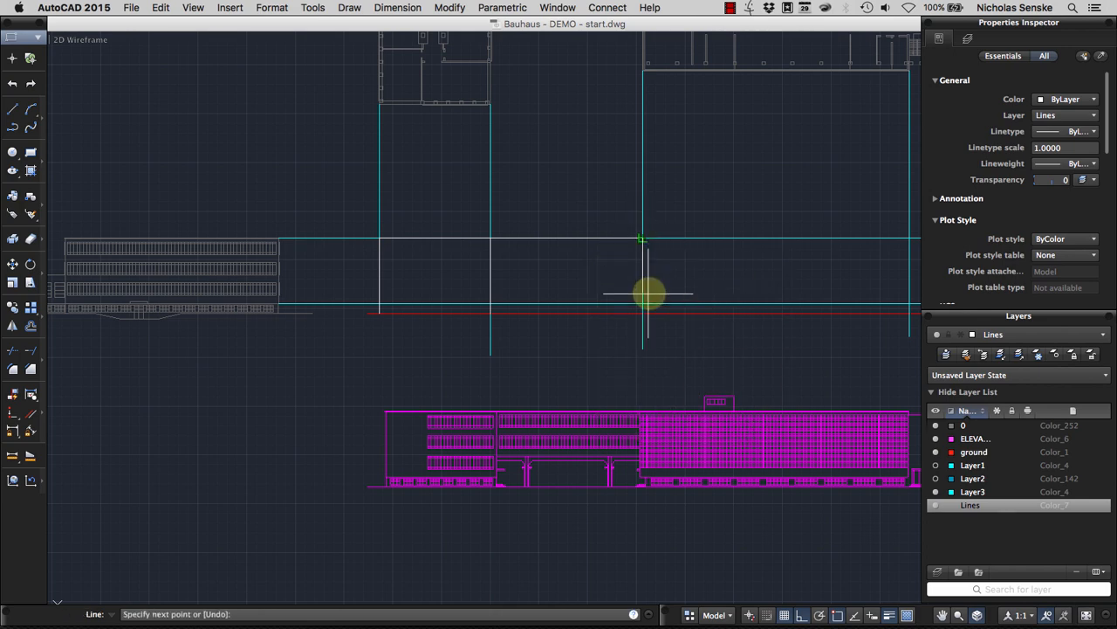
{"action": "right_click", "coordinate": [649, 318]}
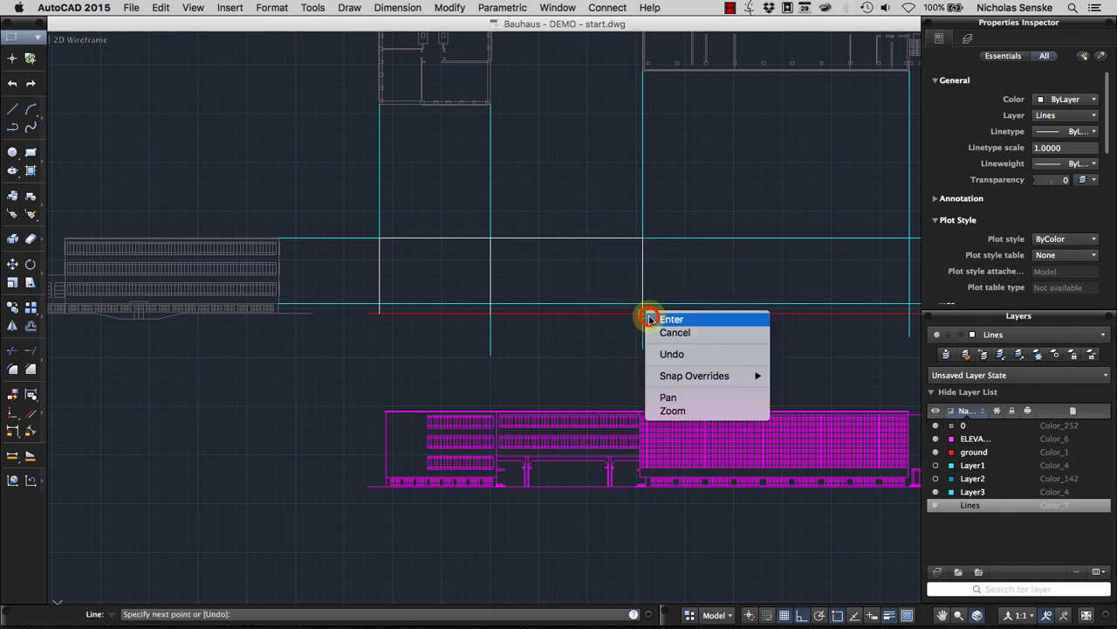
{"action": "left_click", "coordinate": [671, 319]}
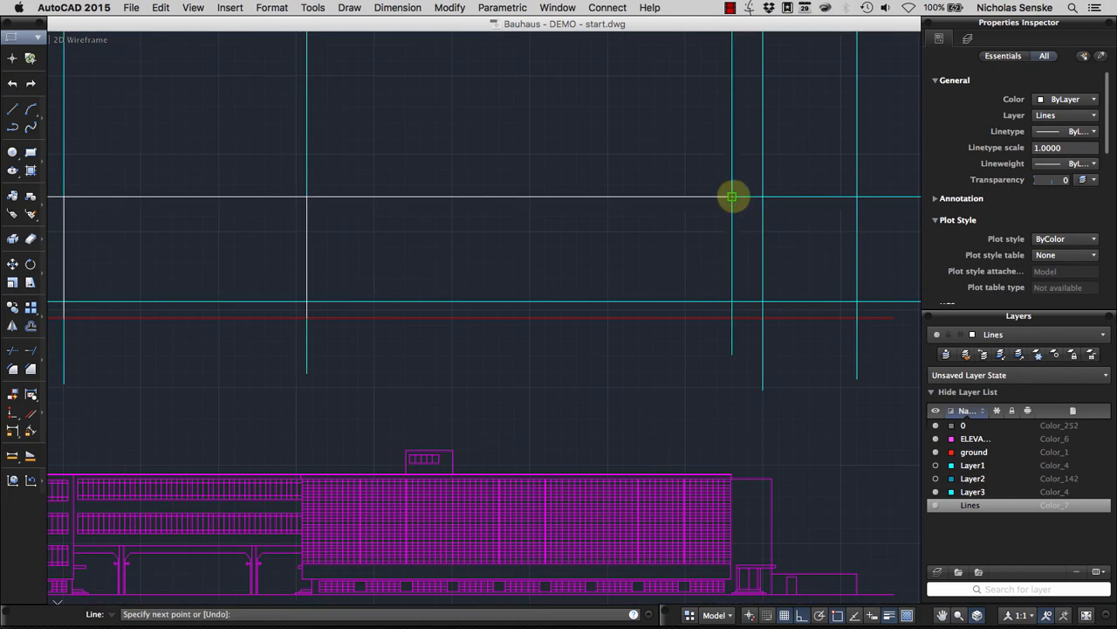
{"action": "right_click", "coordinate": [740, 317]}
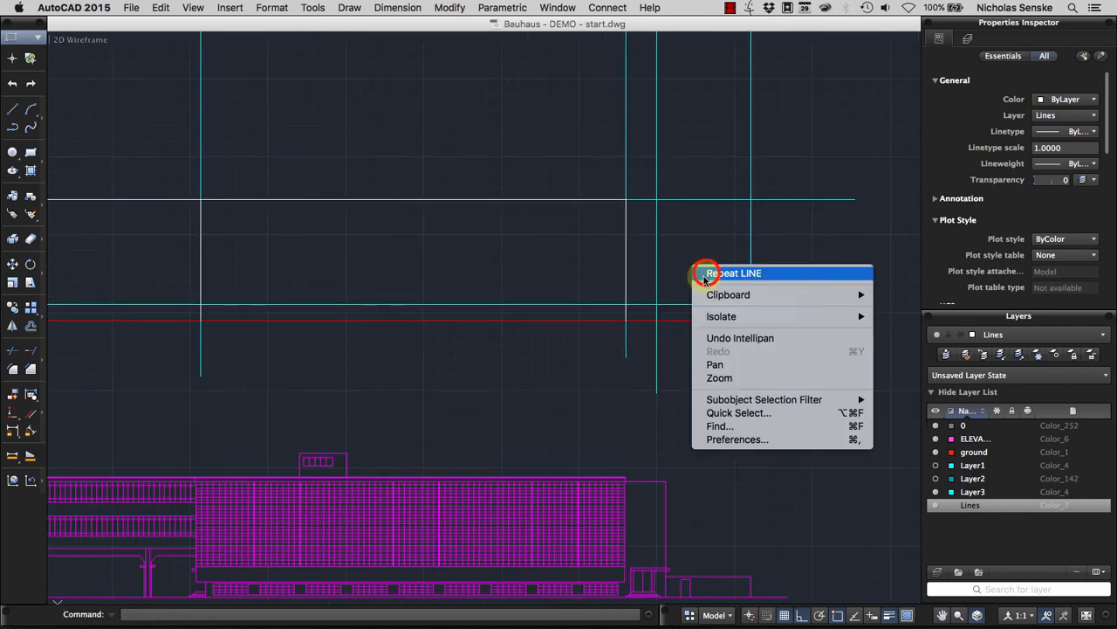
{"action": "left_click", "coordinate": [734, 272]}
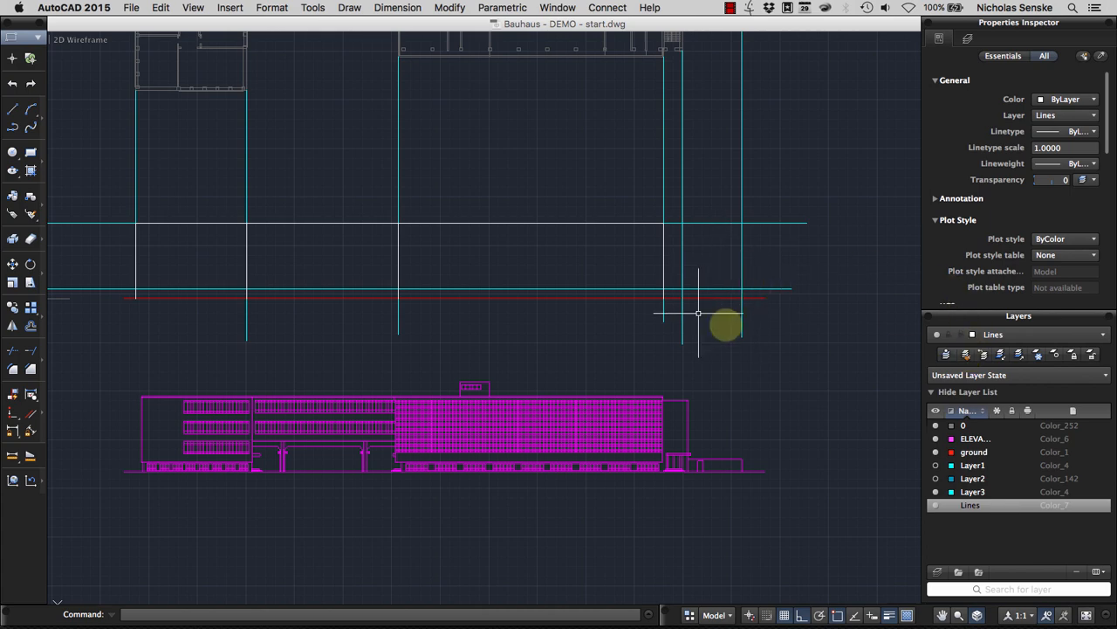
{"action": "mouse_move", "coordinate": [768, 353]}
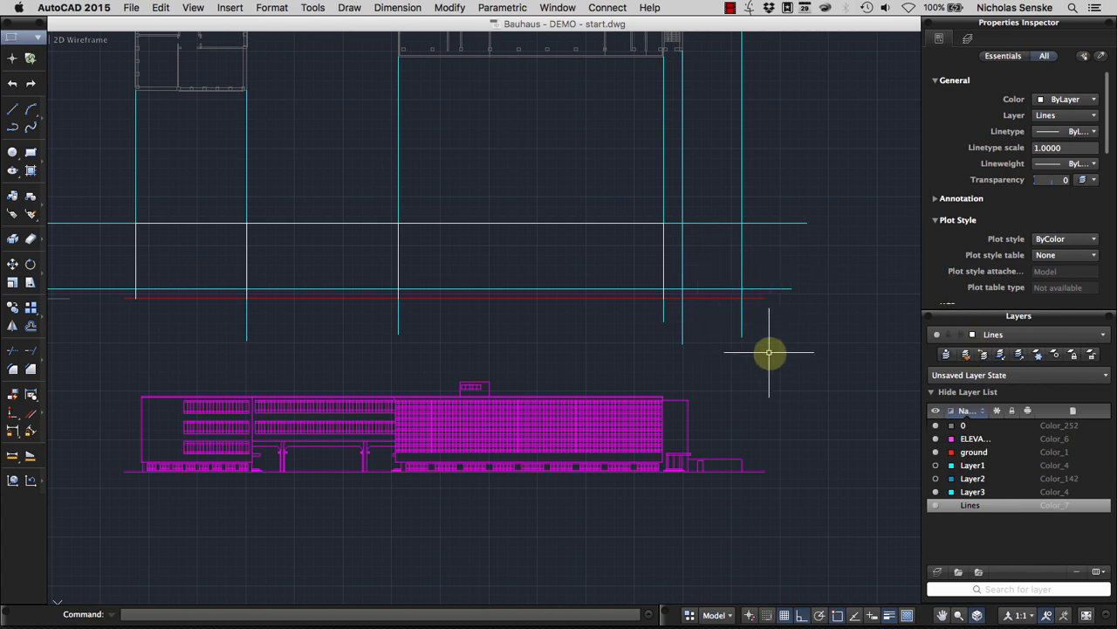
{"action": "mouse_move", "coordinate": [775, 321]}
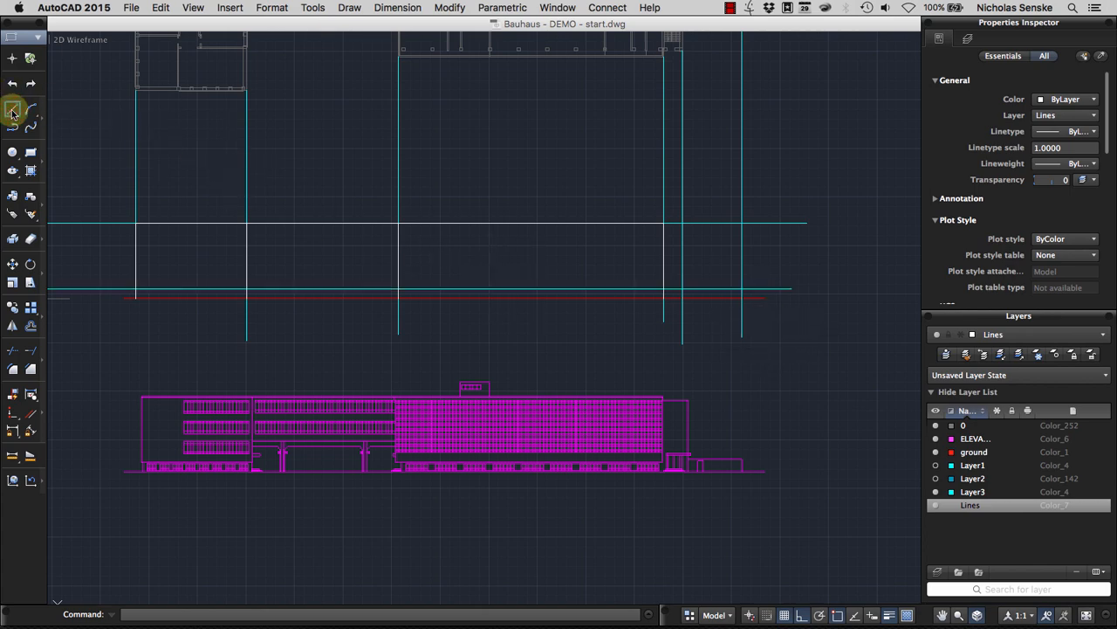
Step: Draw a white bottom edge along the lower horizontal construction line
{"action": "left_click", "coordinate": [12, 110]}
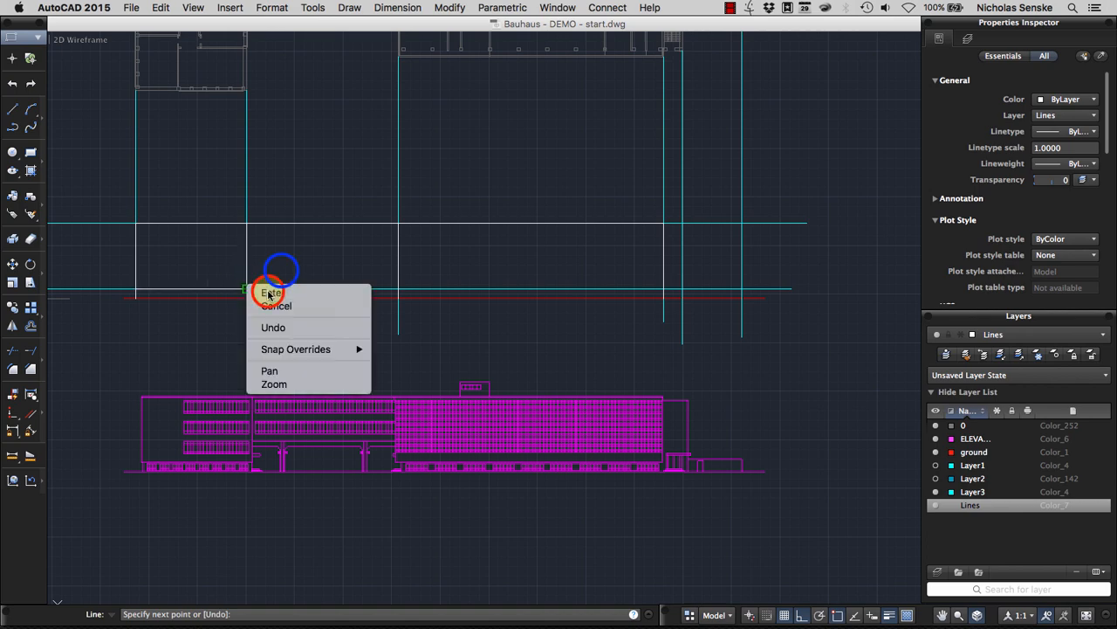
{"action": "left_click", "coordinate": [271, 293]}
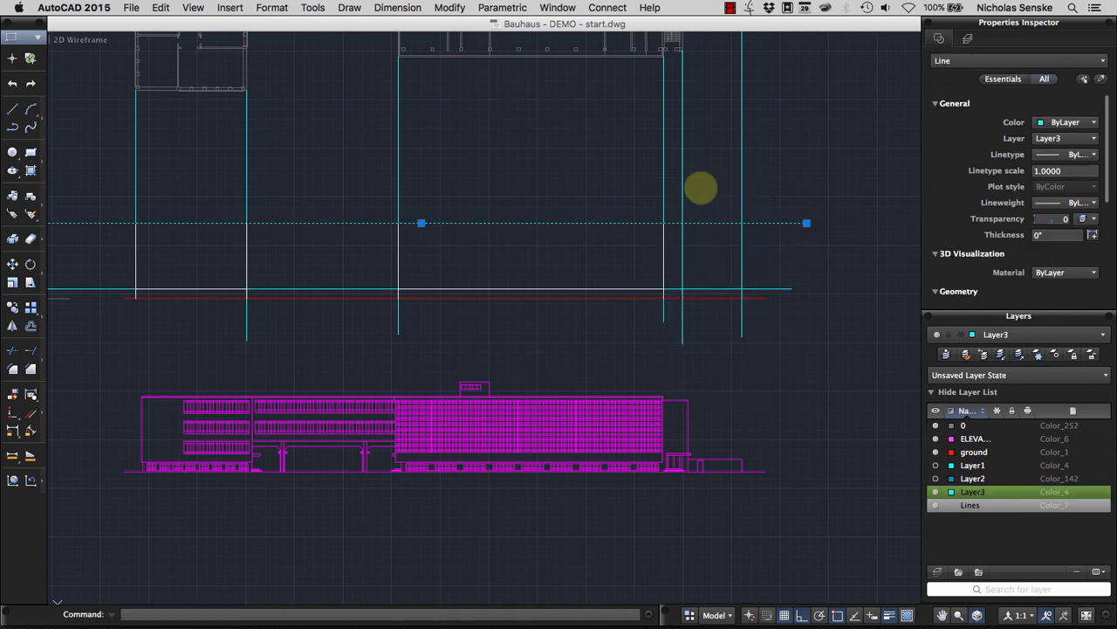
Step: Select and delete the cyan horizontal and vertical construction lines
{"action": "left_click", "coordinate": [298, 281]}
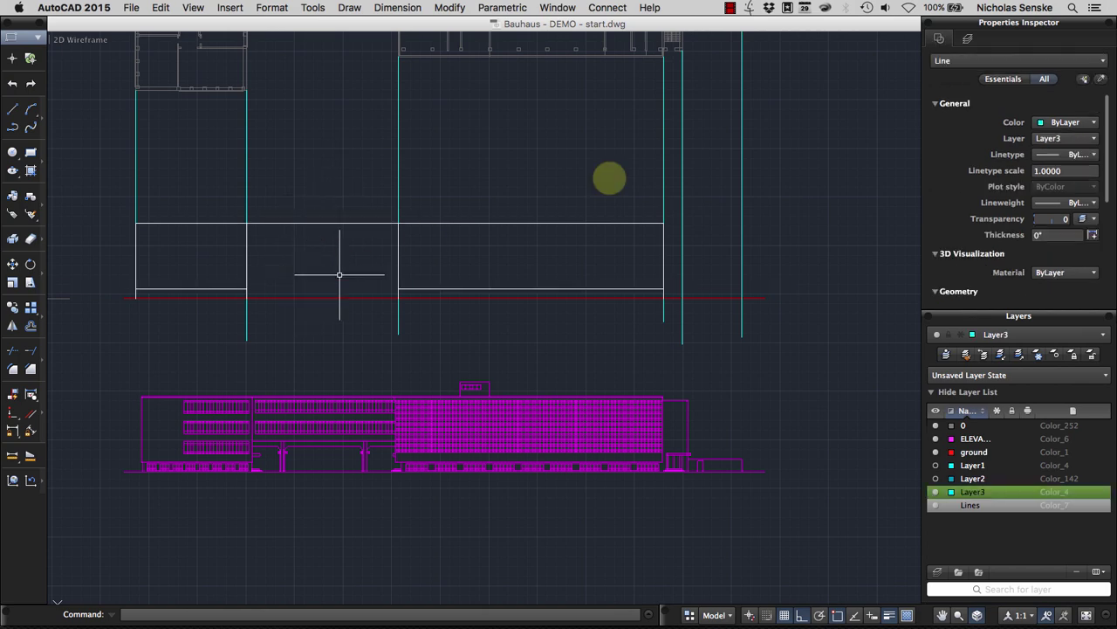
{"action": "left_click", "coordinate": [970, 505]}
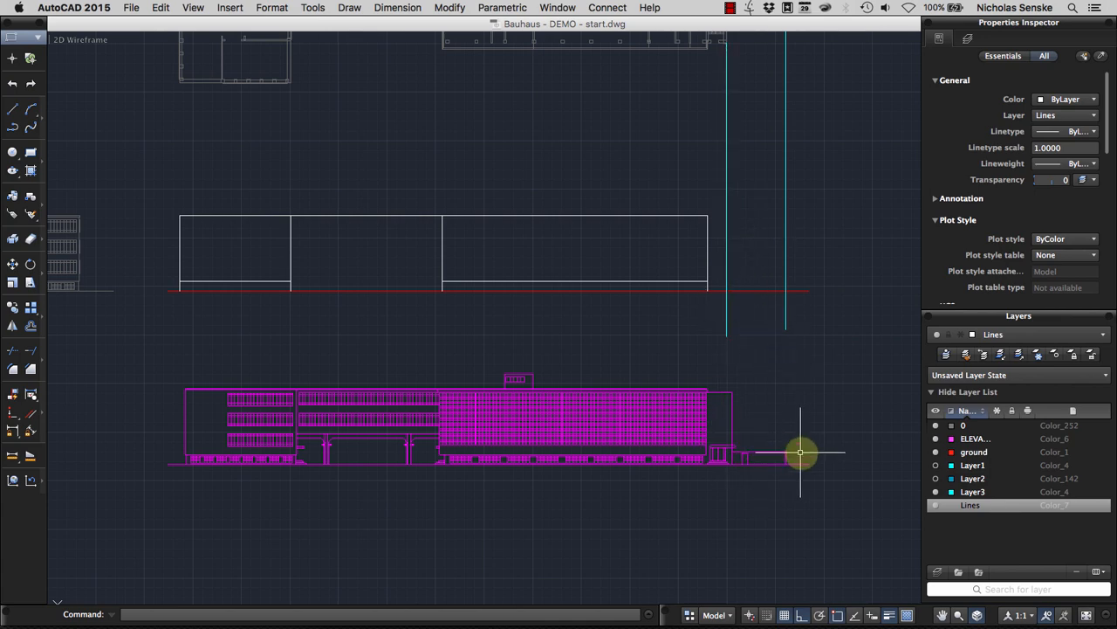
{"action": "mouse_move", "coordinate": [808, 436]}
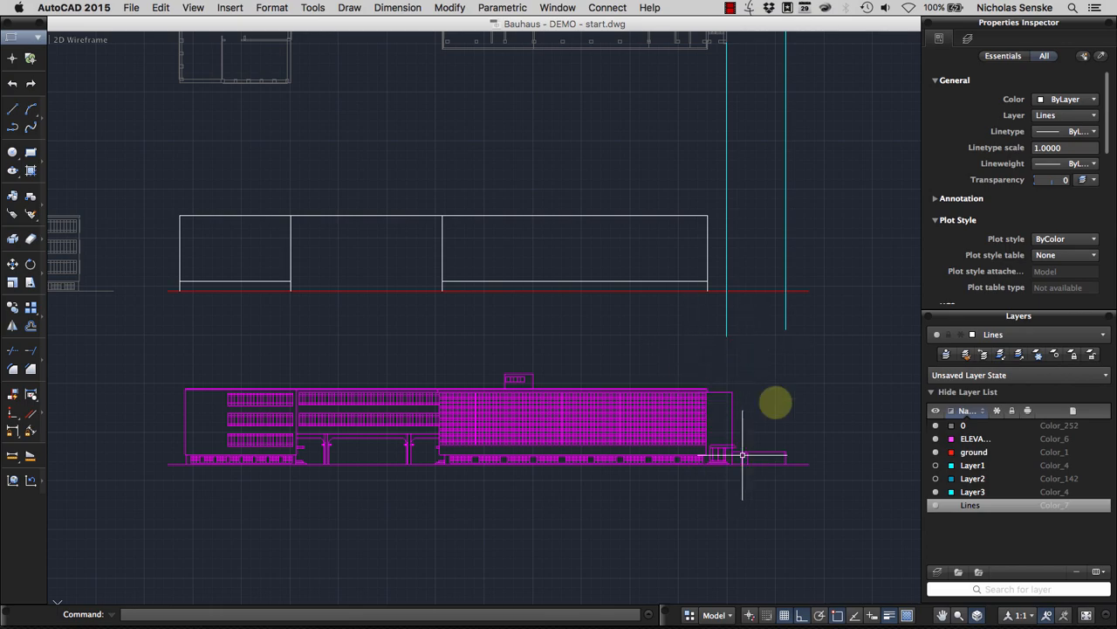
Step: Pan the view toward the elevation outline's right end
{"action": "left_click_drag", "start_coordinate": [775, 403], "coordinate": [715, 361]}
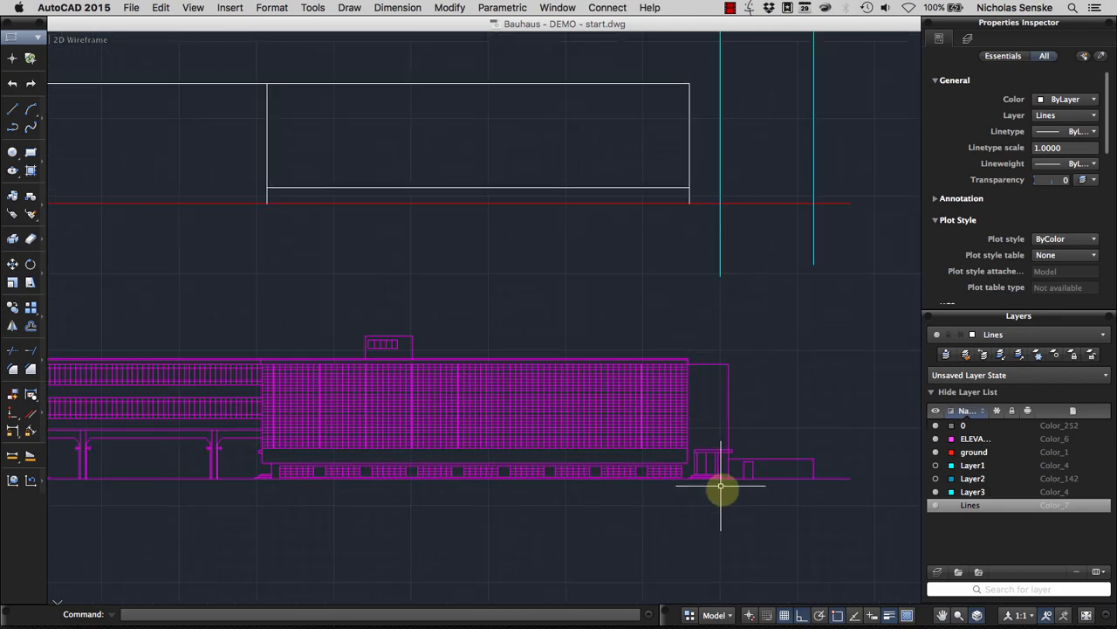
{"action": "mouse_move", "coordinate": [736, 477]}
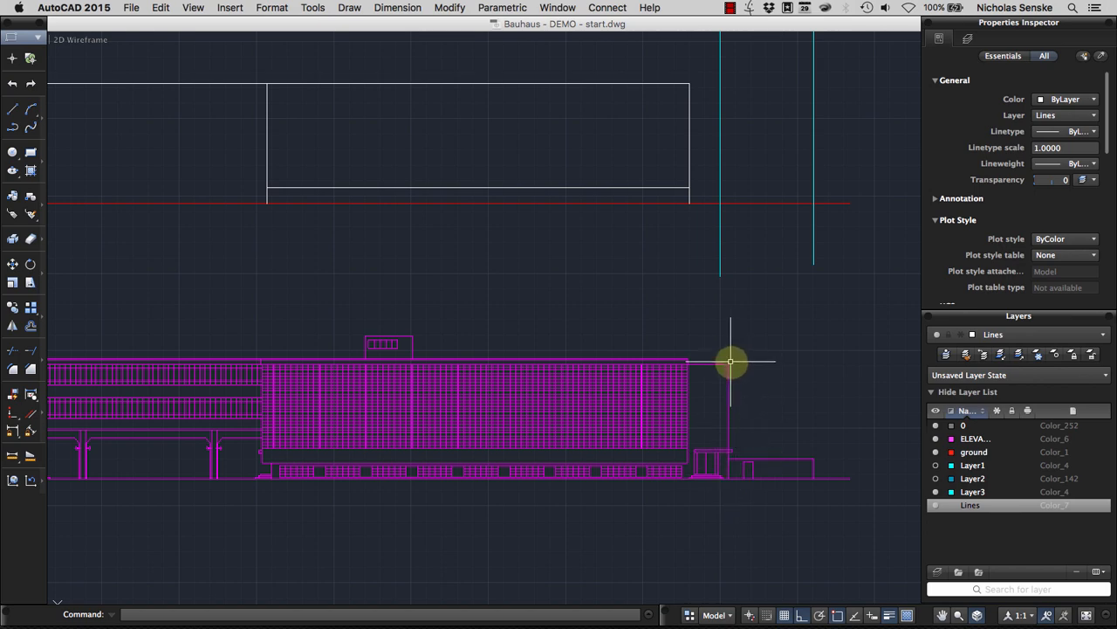
{"action": "mouse_move", "coordinate": [729, 361]}
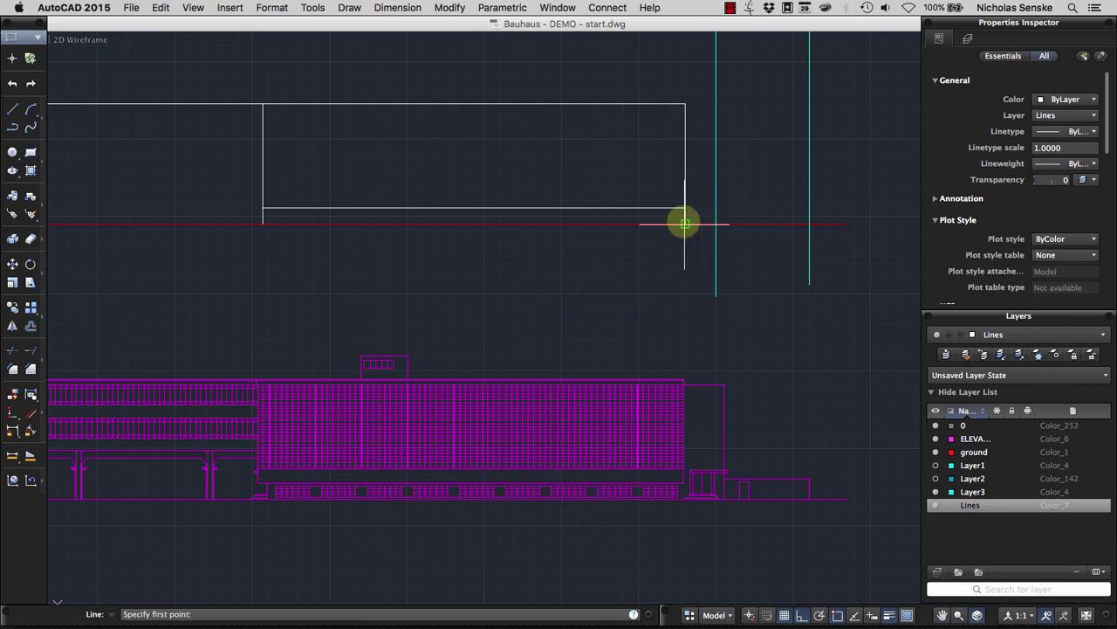
Step: End the outline edge on the ground line and offset a line by 42
{"action": "left_click", "coordinate": [715, 221]}
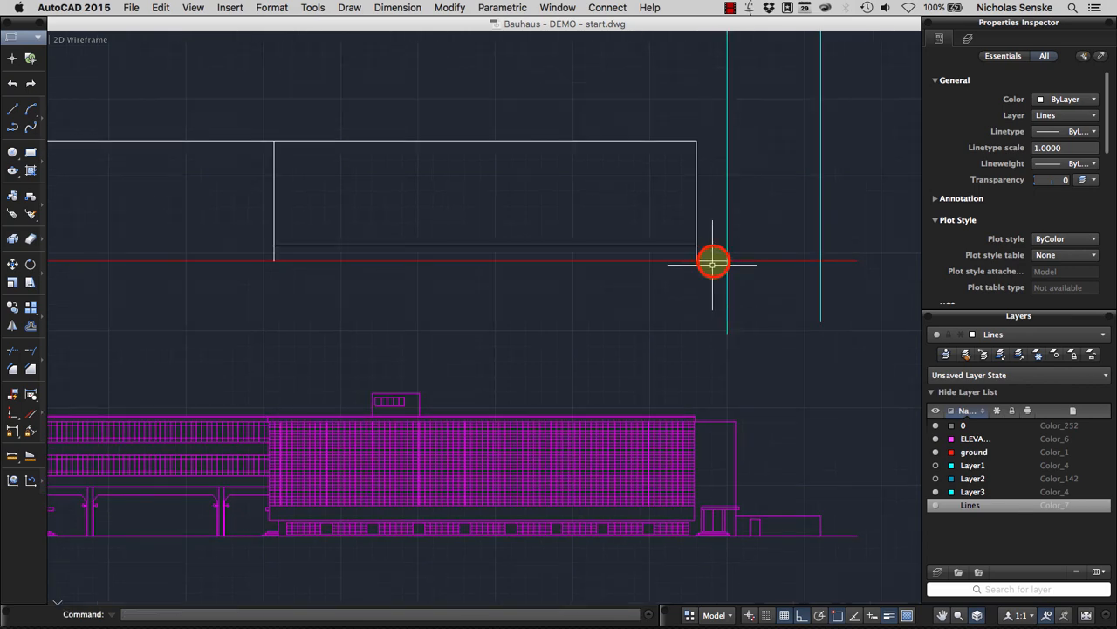
{"action": "left_click", "coordinate": [712, 261]}
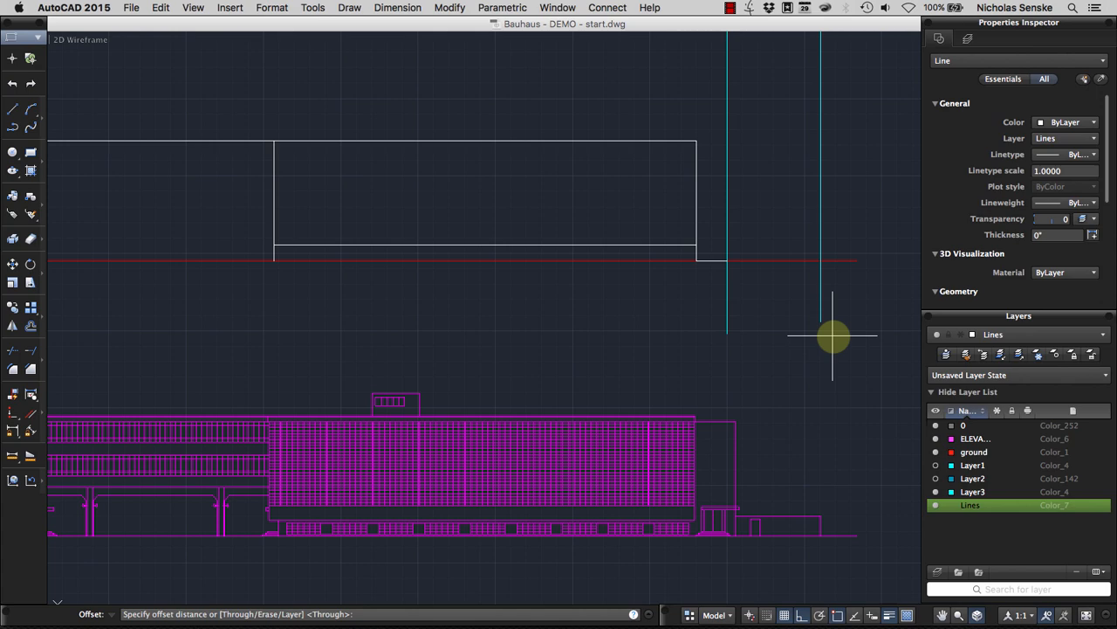
{"action": "type", "text": "42"}
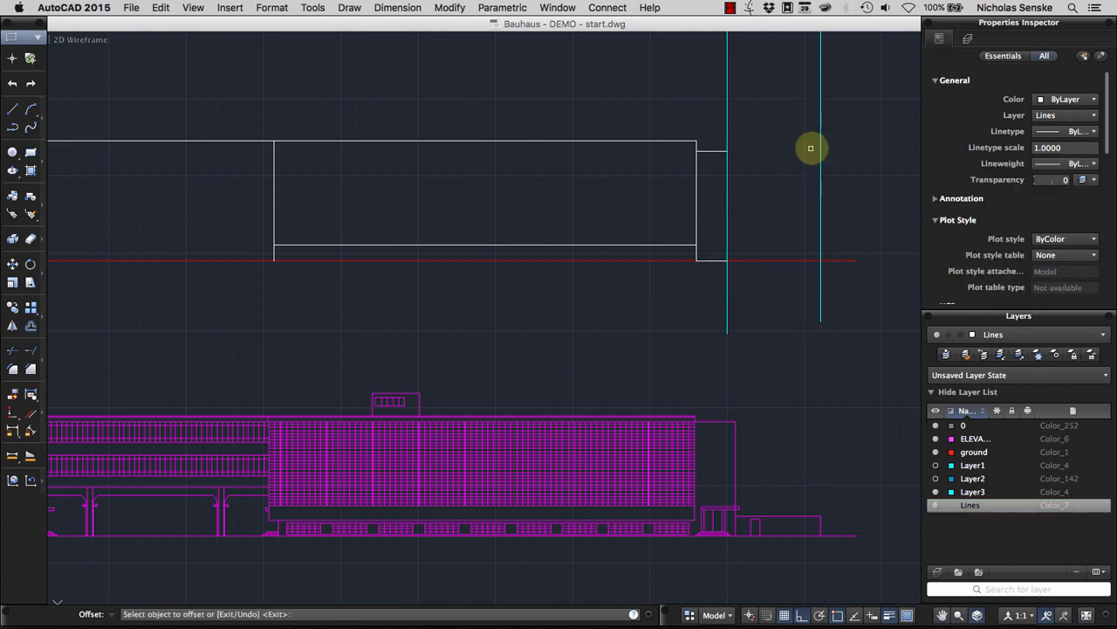
{"action": "mouse_move", "coordinate": [751, 228]}
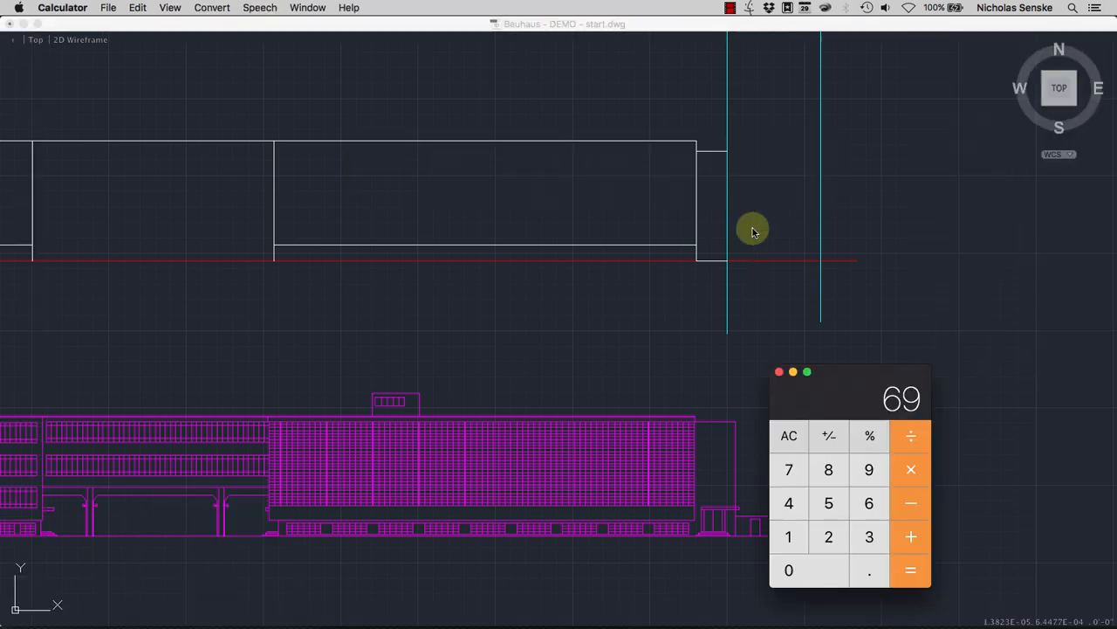
{"action": "mouse_move", "coordinate": [777, 323]}
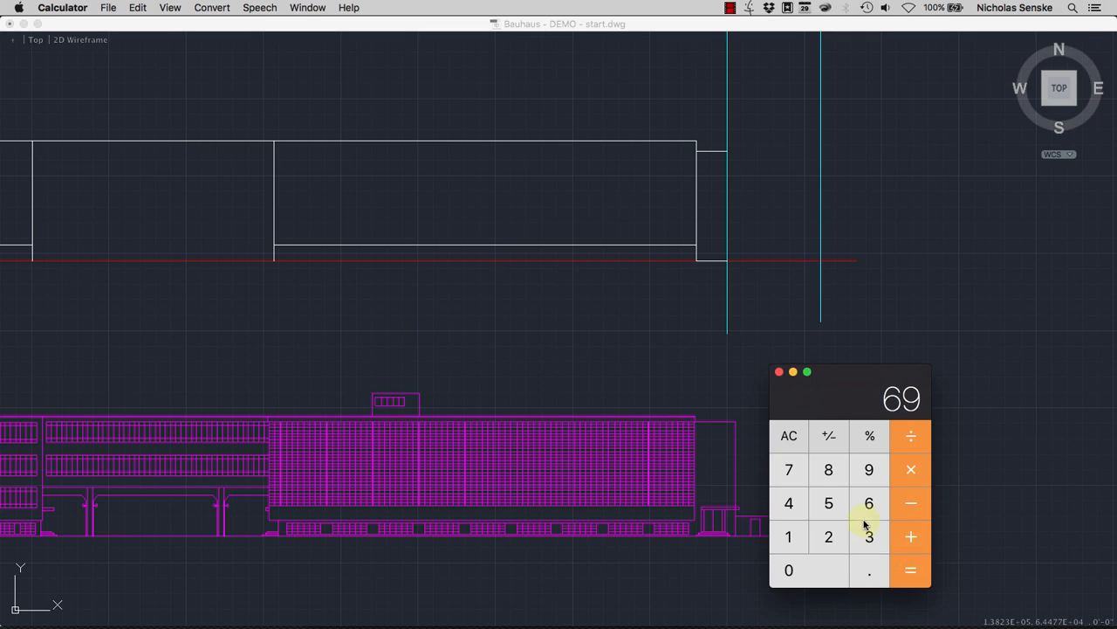
Step: Compute the scaled printout measurement 2.3125 in Calculator, then close it
{"action": "left_click", "coordinate": [788, 435]}
{"action": "type", "text": "4.625"}
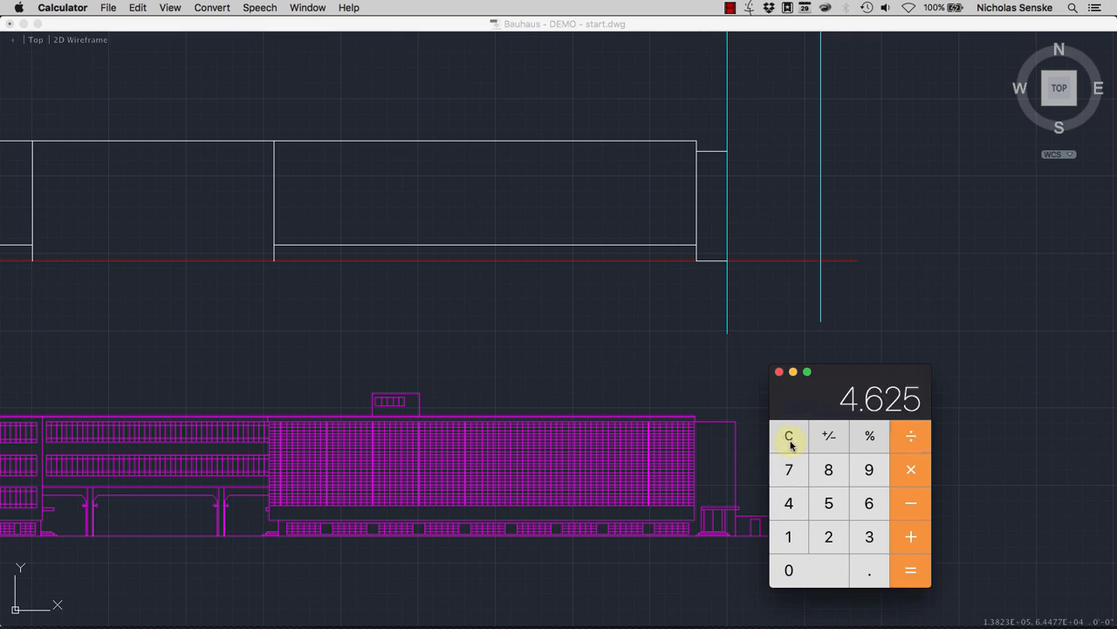
{"action": "left_click", "coordinate": [789, 437]}
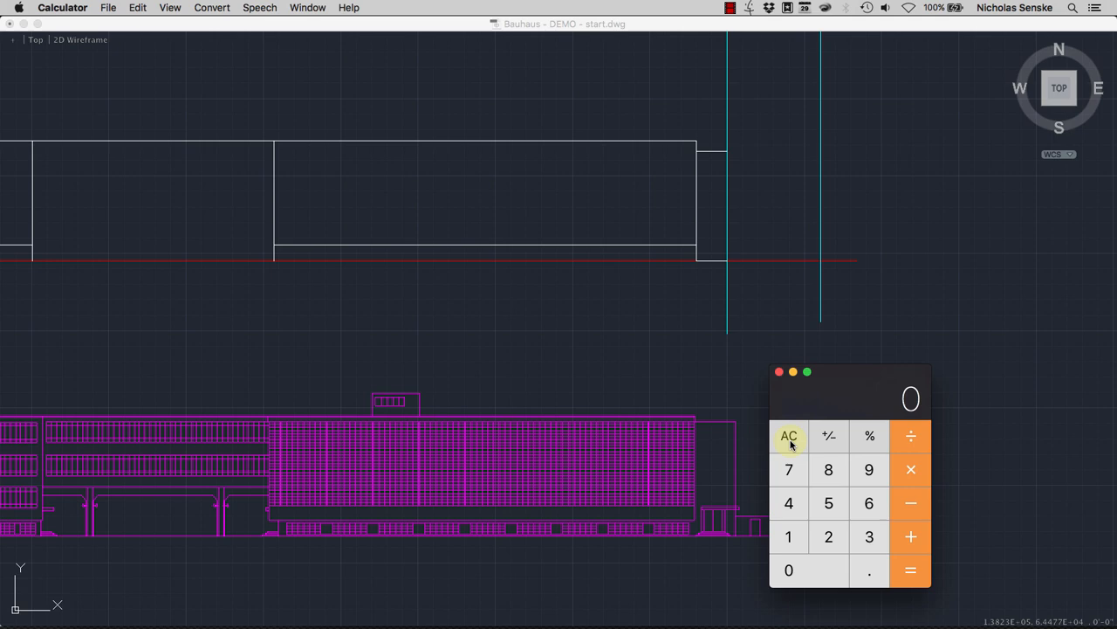
{"action": "type", "text": "37"}
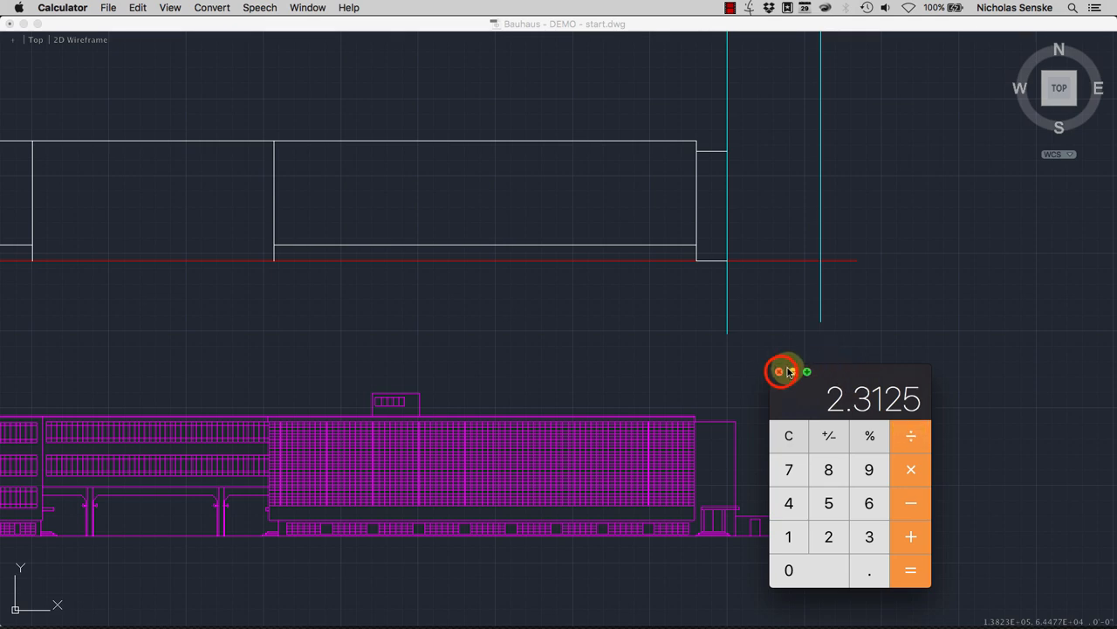
{"action": "left_click", "coordinate": [779, 371]}
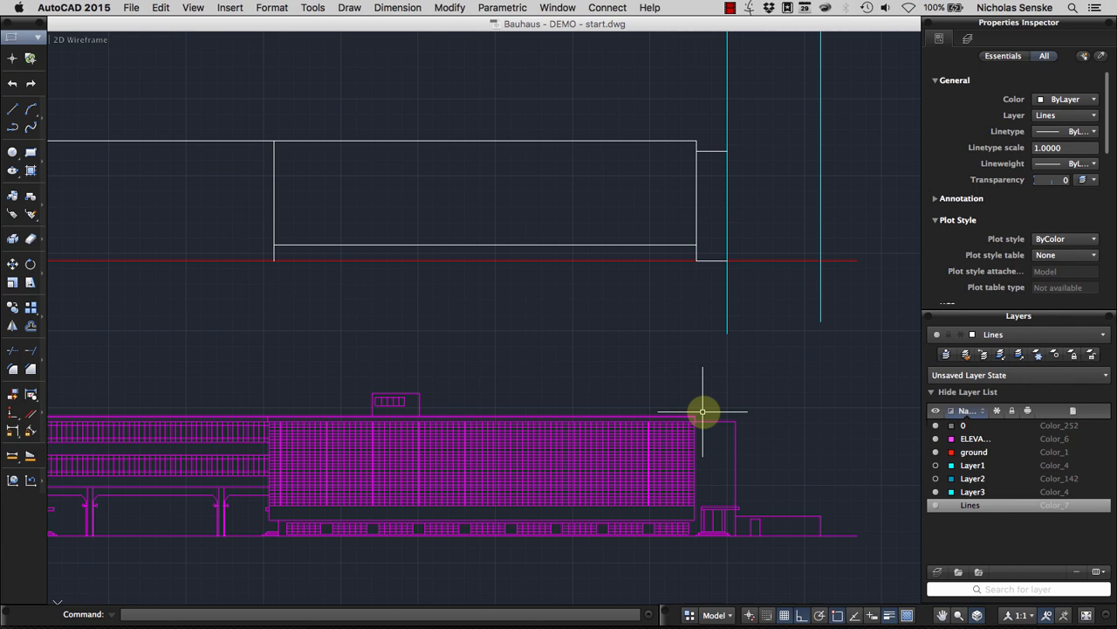
{"action": "mouse_move", "coordinate": [751, 414]}
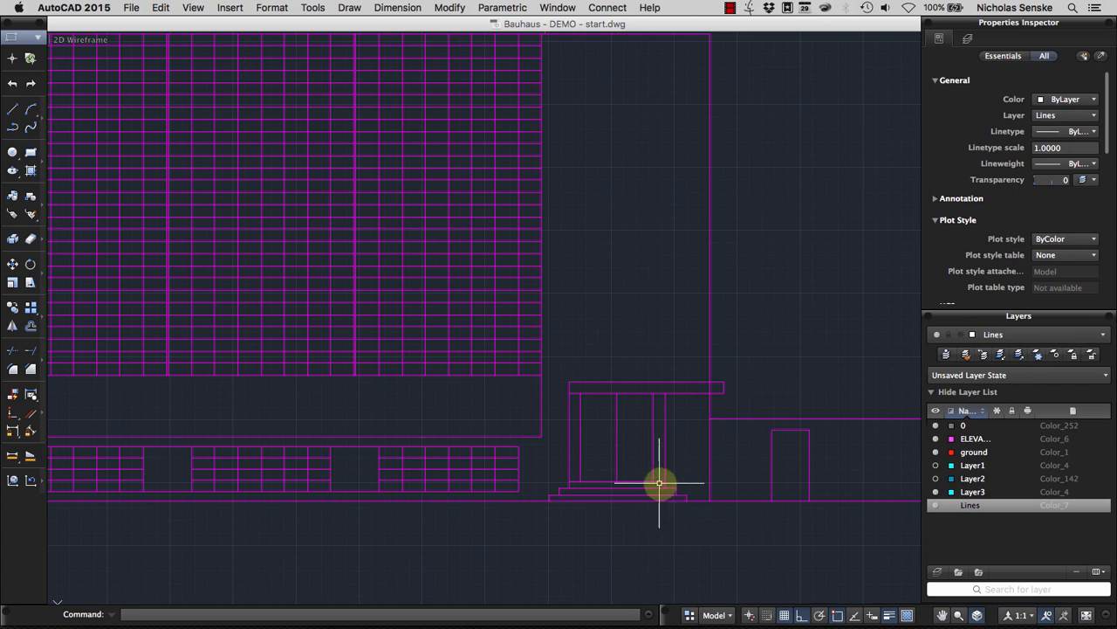
{"action": "mouse_move", "coordinate": [707, 553]}
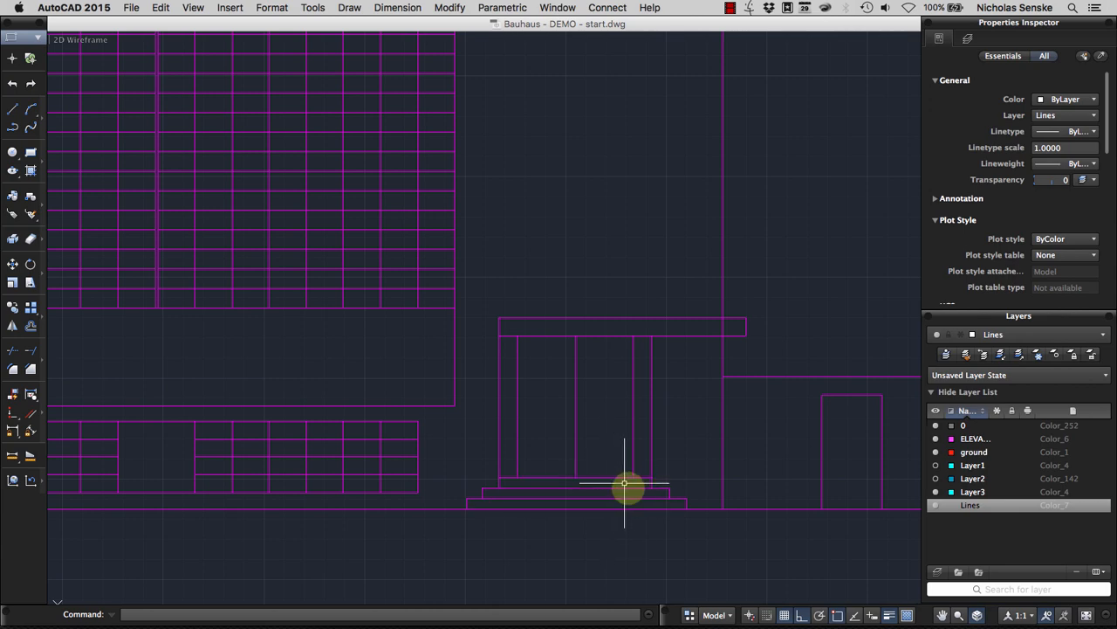
{"action": "mouse_move", "coordinate": [650, 487]}
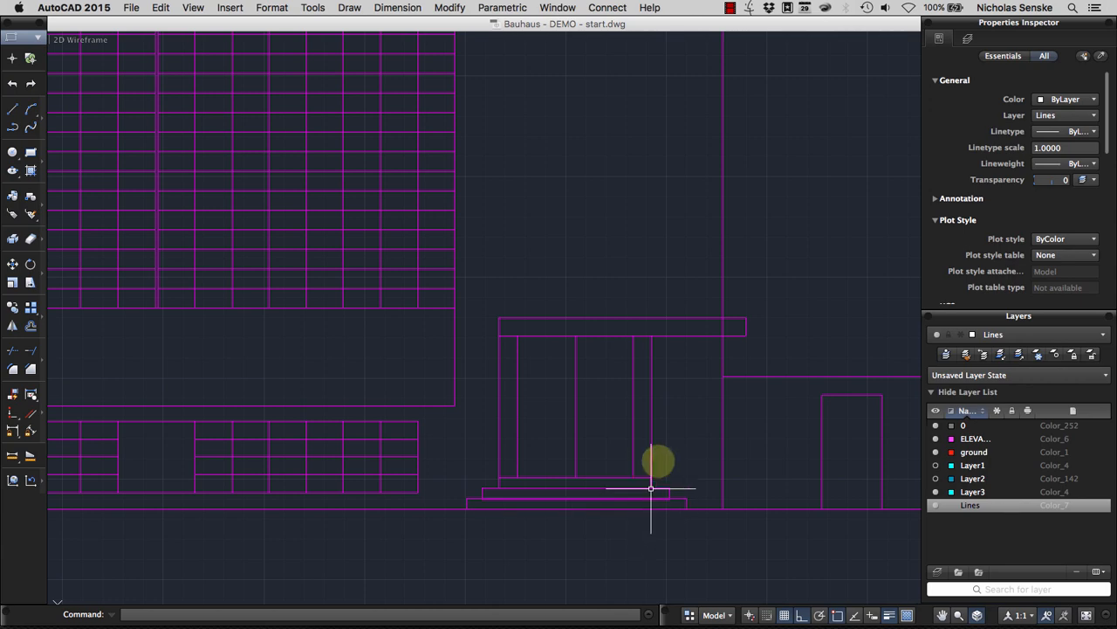
{"action": "mouse_move", "coordinate": [716, 419]}
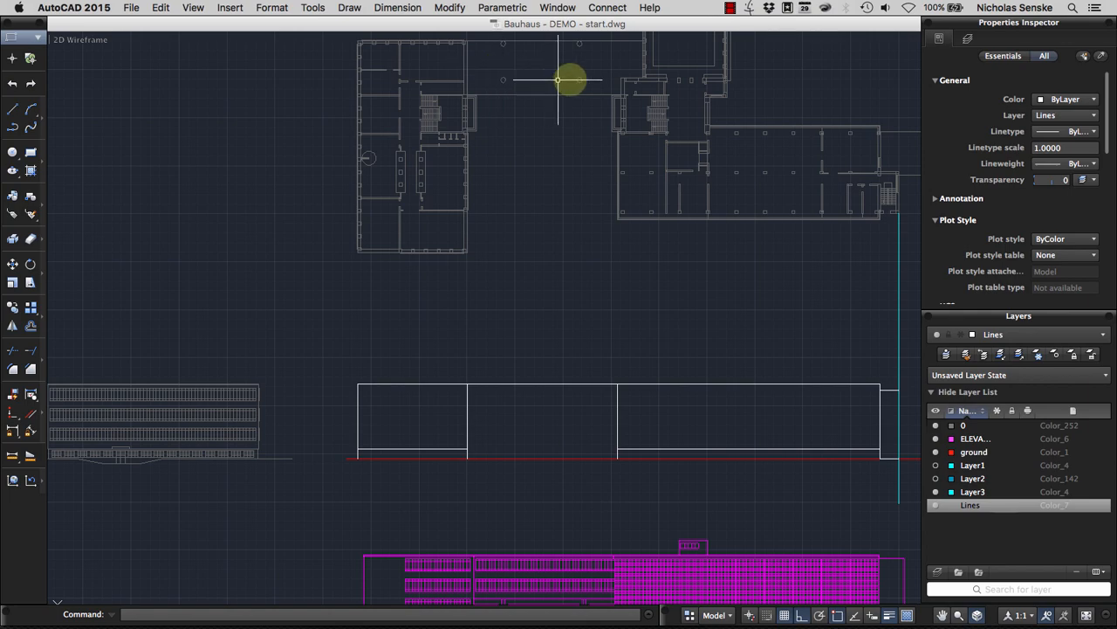
{"action": "mouse_move", "coordinate": [36, 61]}
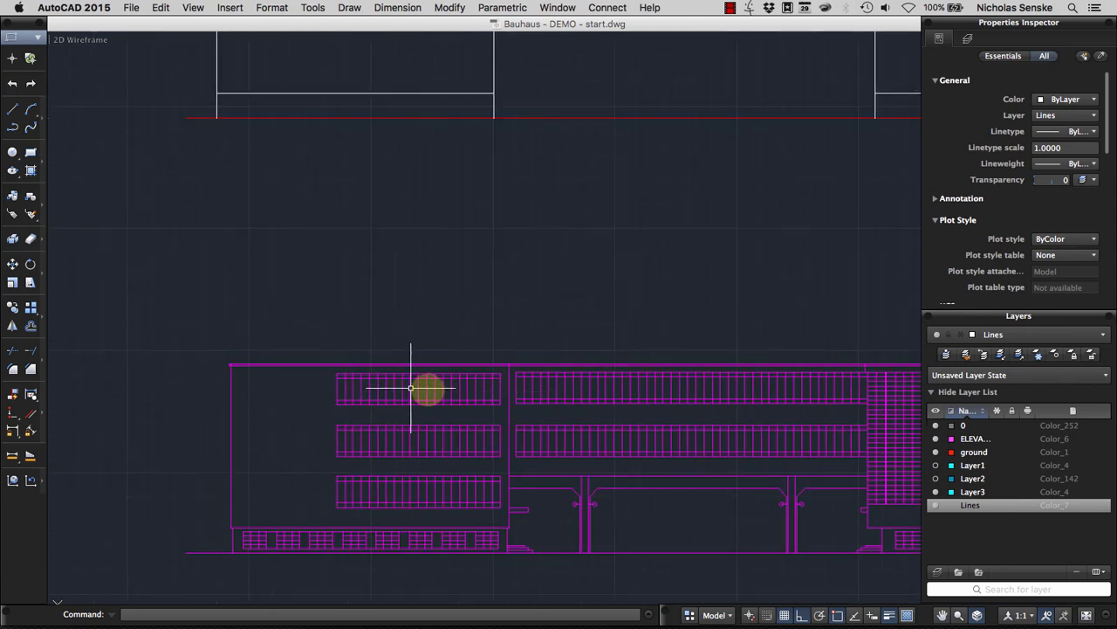
{"action": "mouse_move", "coordinate": [499, 391]}
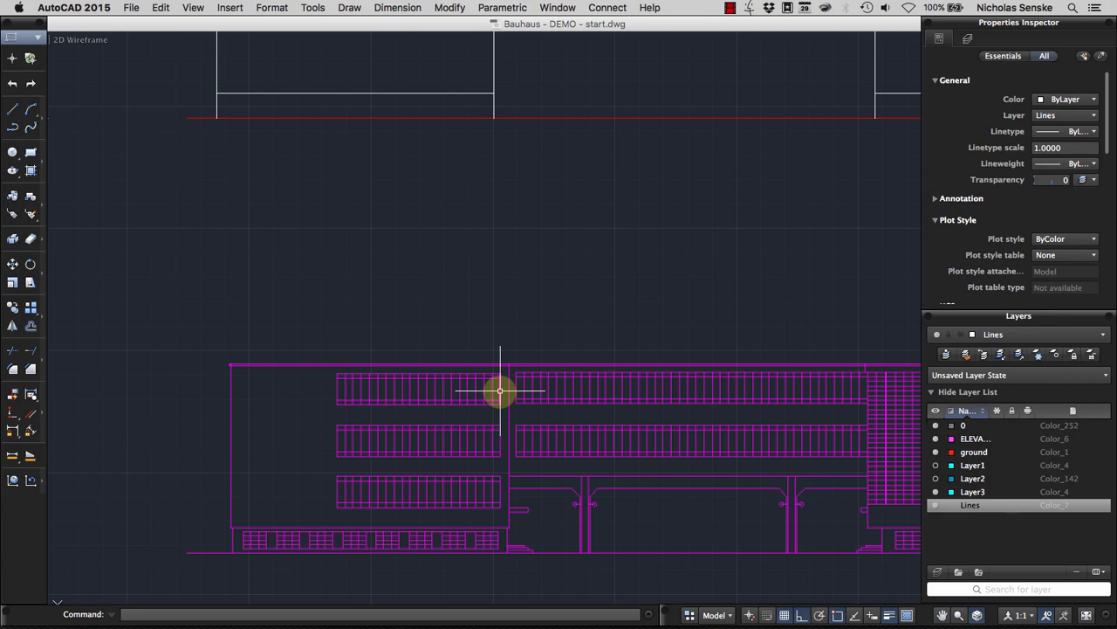
{"action": "mouse_move", "coordinate": [499, 392]}
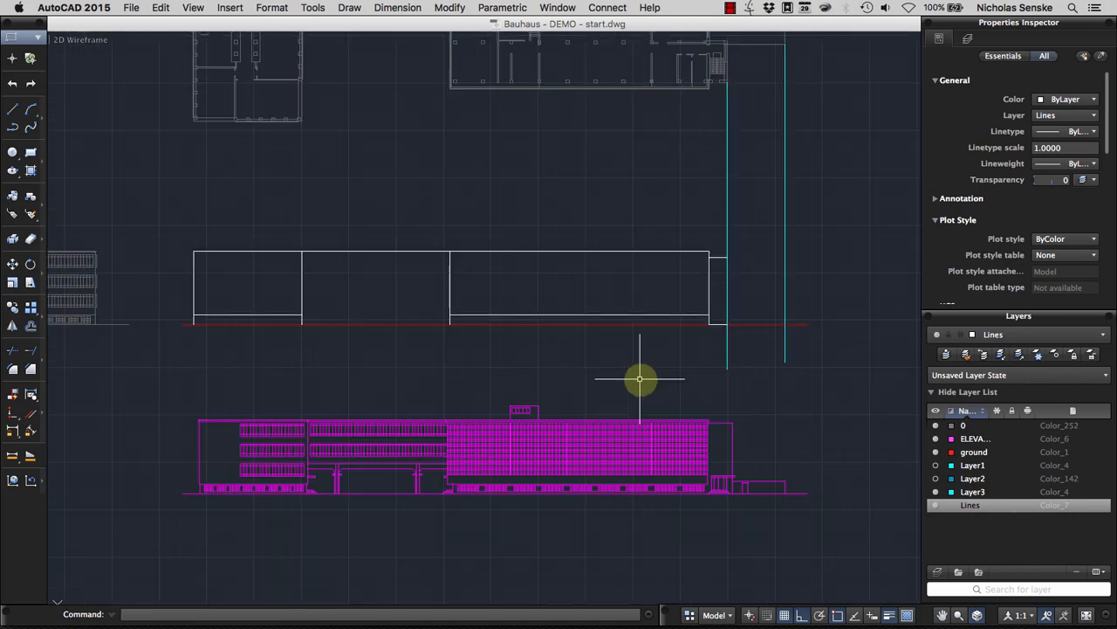
{"action": "mouse_move", "coordinate": [628, 77]}
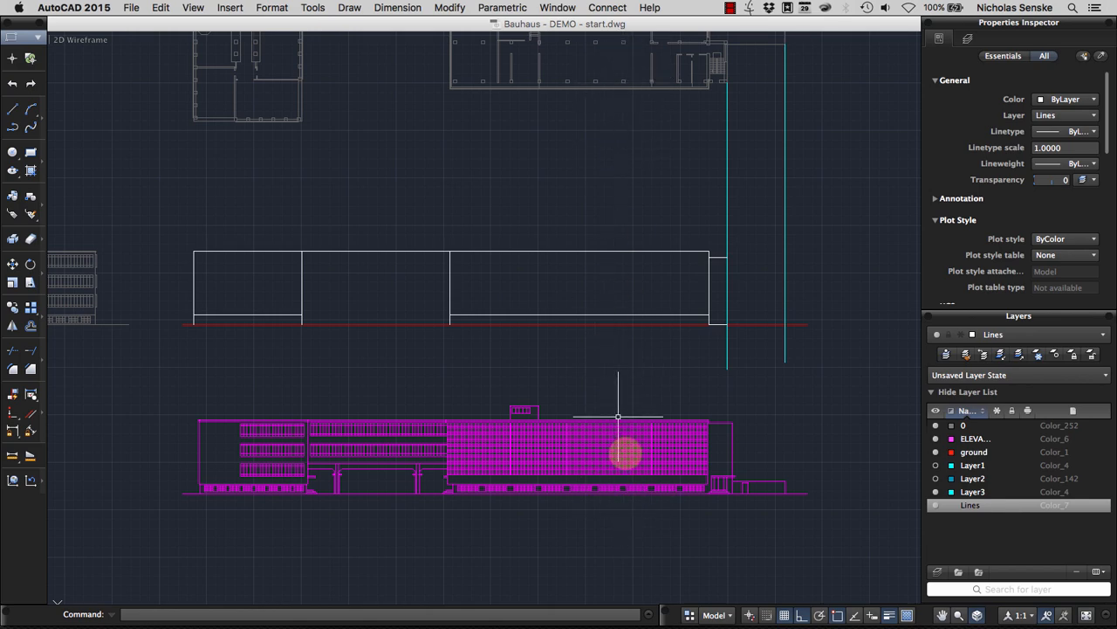
{"action": "mouse_move", "coordinate": [544, 375]}
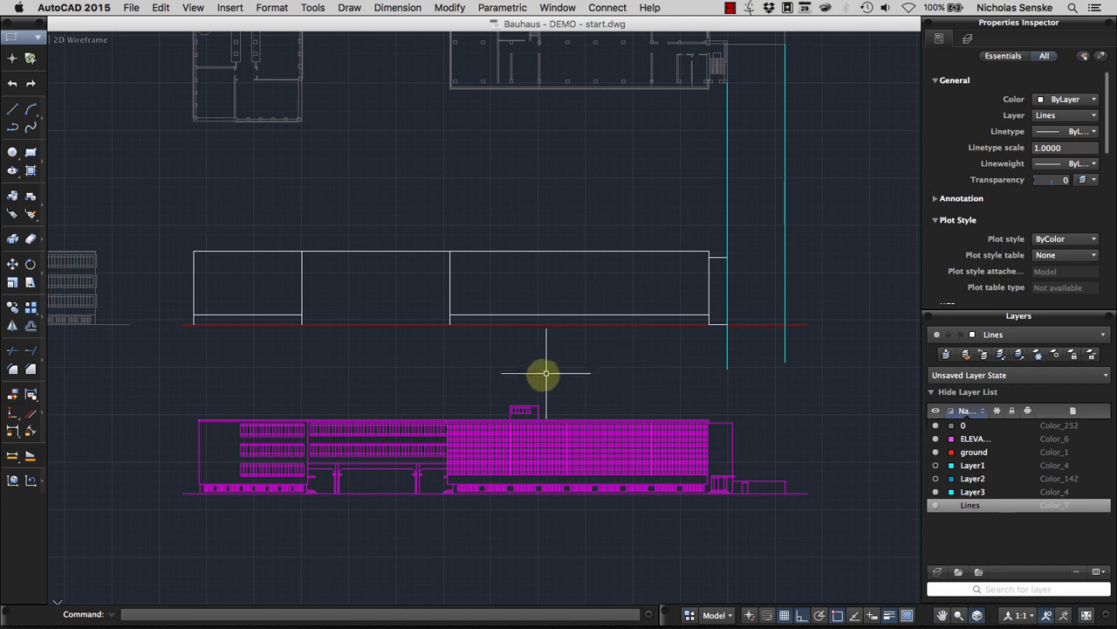
Step: Turn off the Lines layer, turn on Layer1 and toggle Layer2 to show cyan plan verticals
{"action": "left_click_drag", "start_coordinate": [544, 373], "coordinate": [647, 403]}
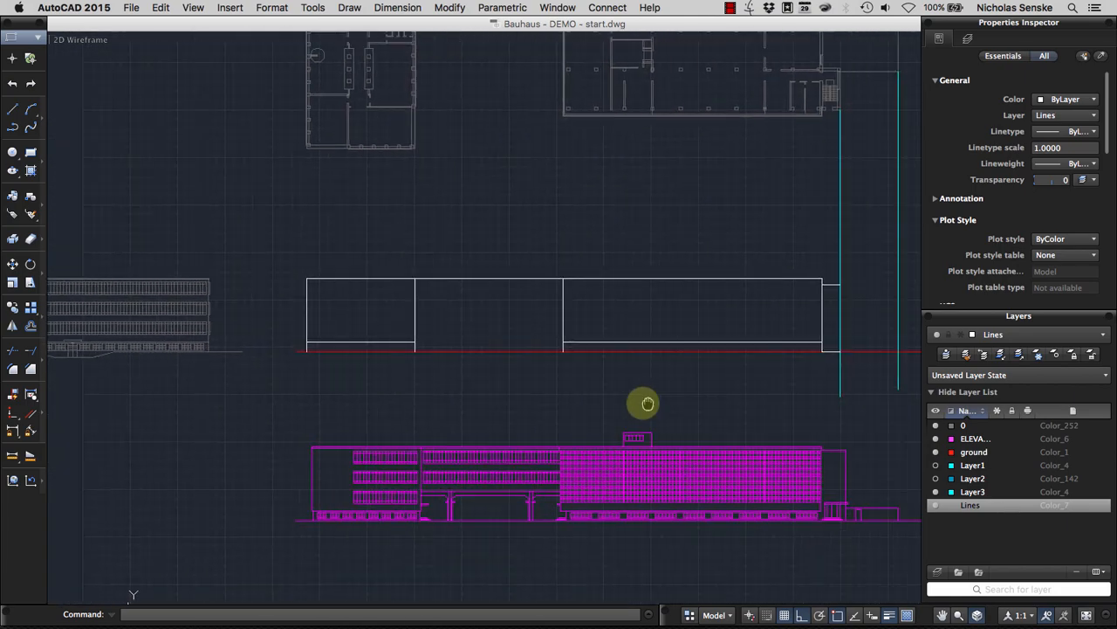
{"action": "left_click_drag", "start_coordinate": [648, 403], "coordinate": [633, 399]}
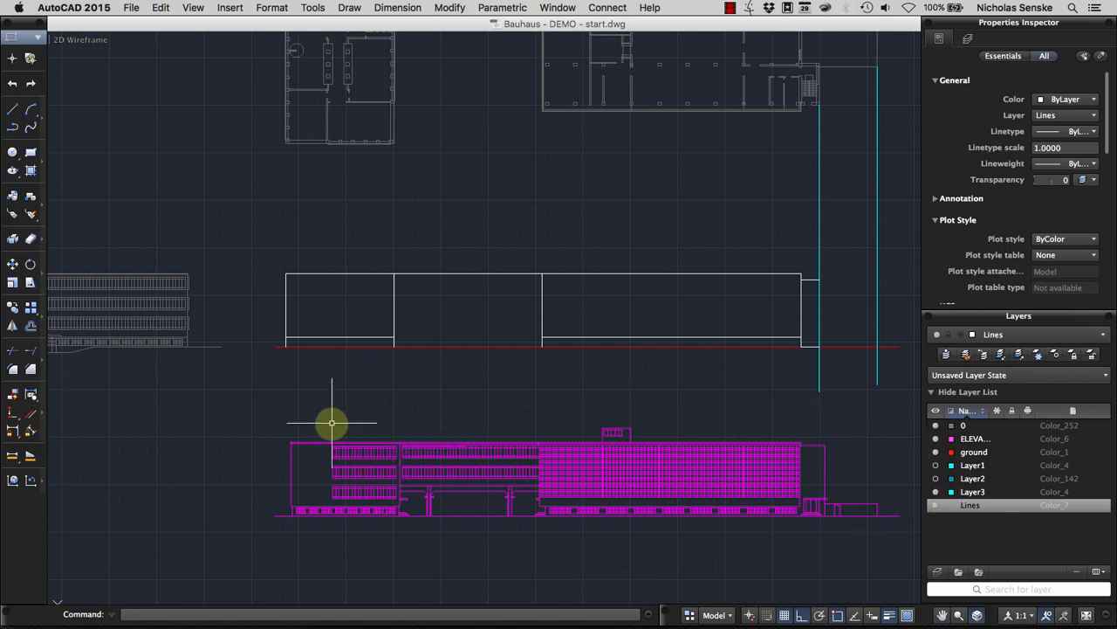
{"action": "left_click_drag", "start_coordinate": [332, 423], "coordinate": [259, 475]}
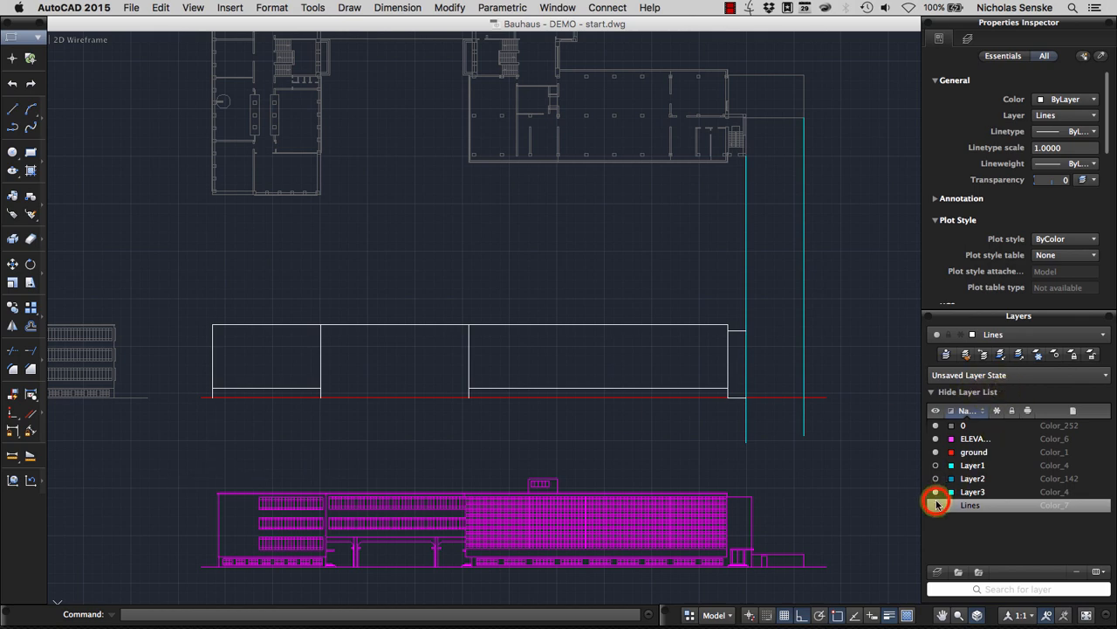
{"action": "left_click", "coordinate": [937, 506]}
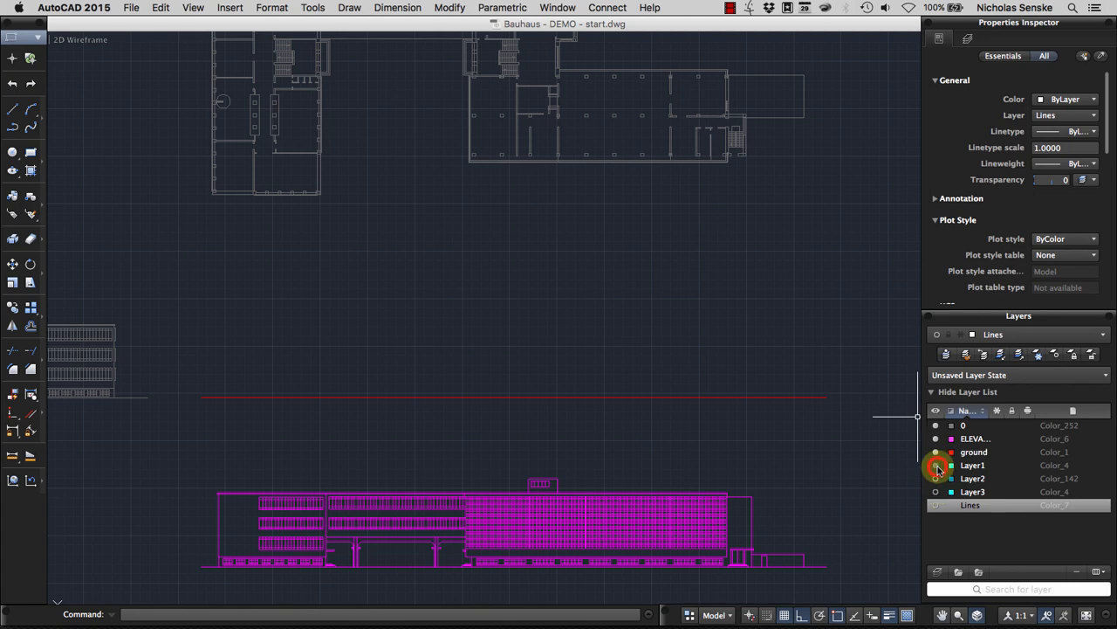
{"action": "left_click", "coordinate": [936, 479]}
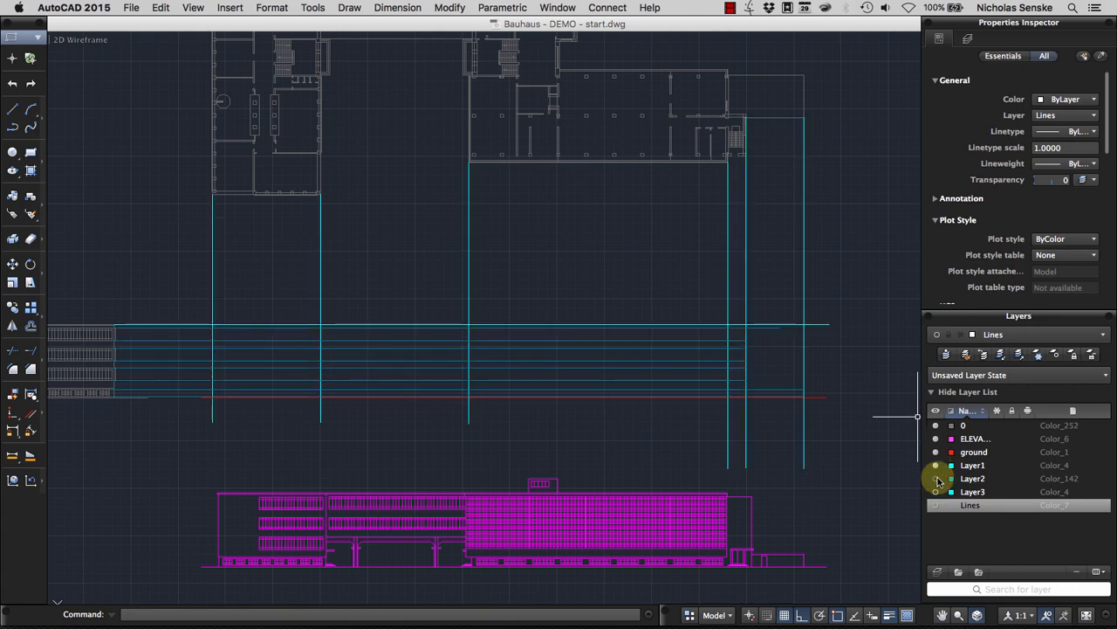
{"action": "left_click", "coordinate": [937, 465]}
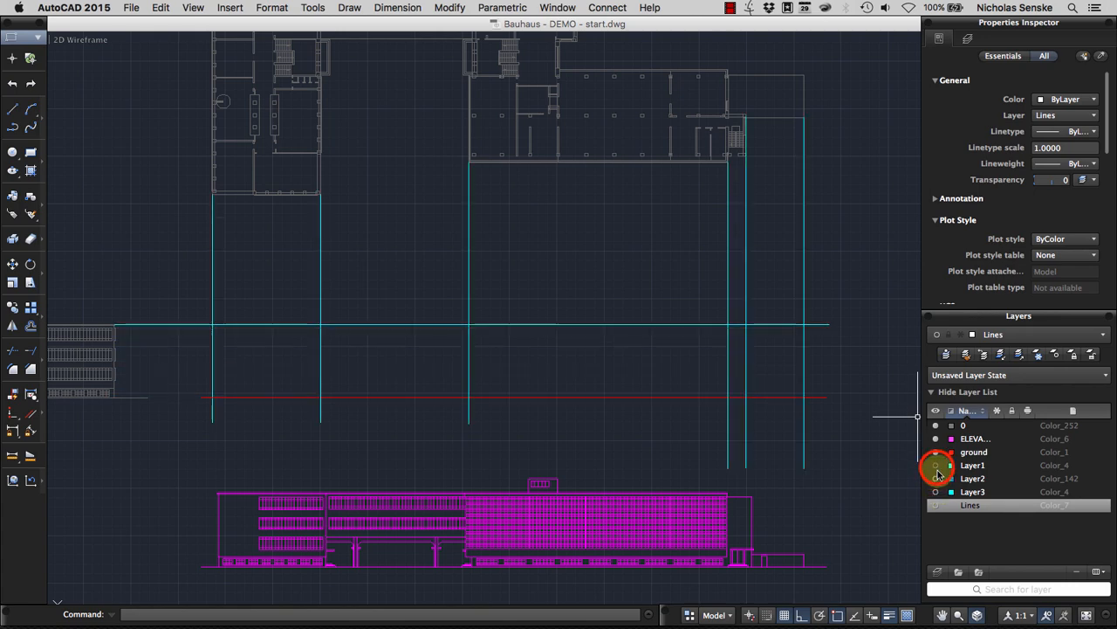